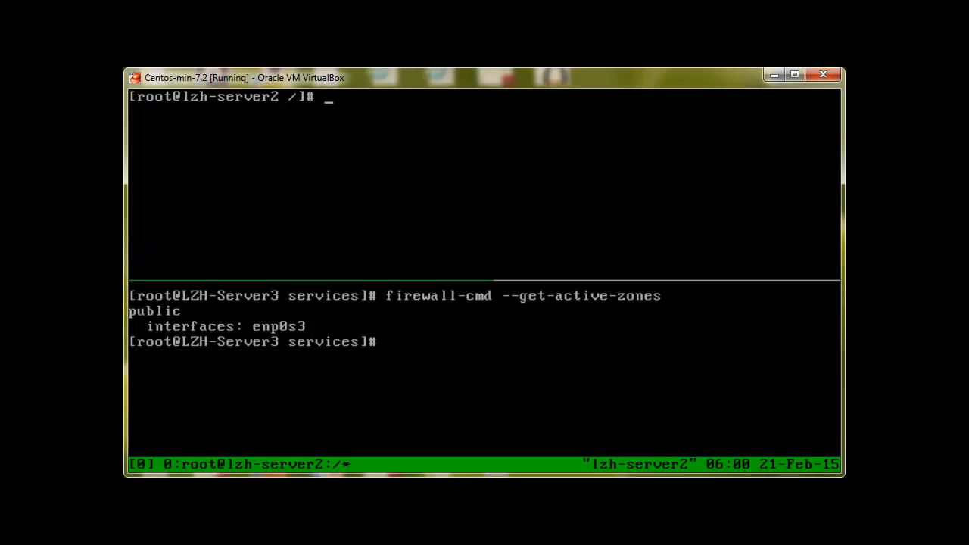
# Run firewall-cmd --get-service to list the predefined services, then retype the same query.
pyautogui.write('firewall')
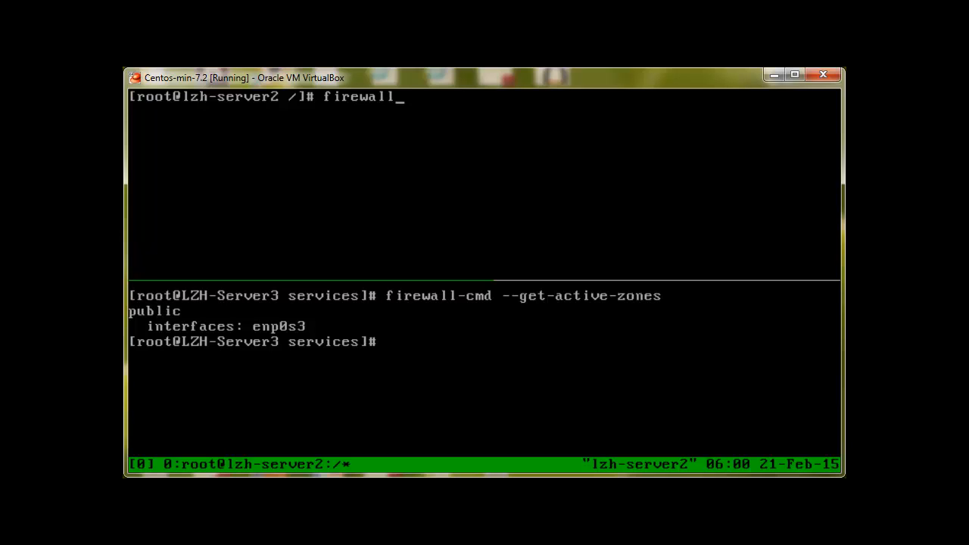
pyautogui.write('-cmd')
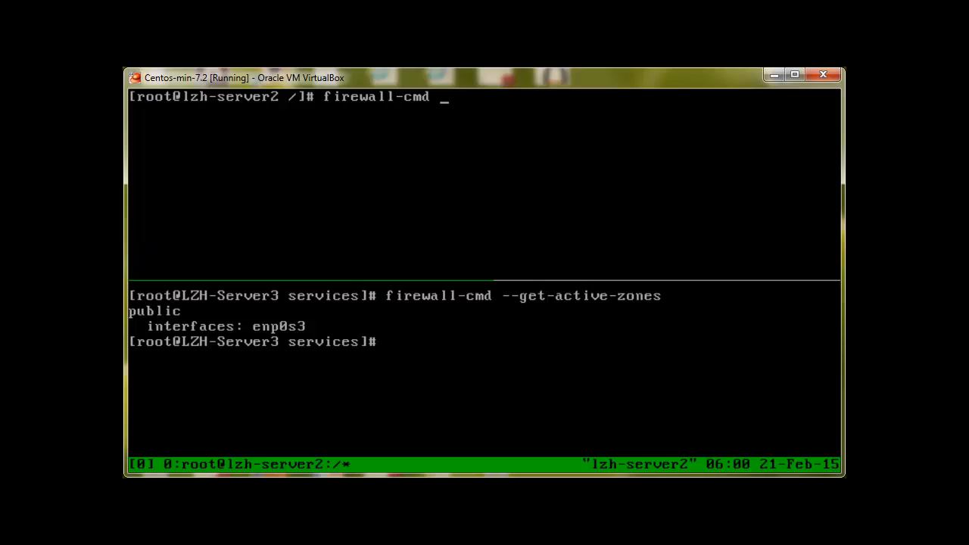
pyautogui.write('--get-se')
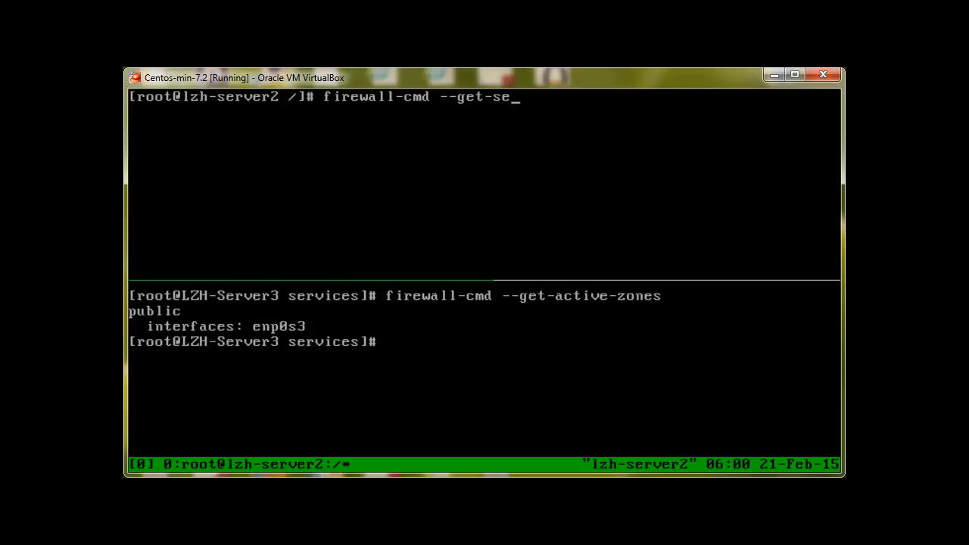
pyautogui.write('rvice')
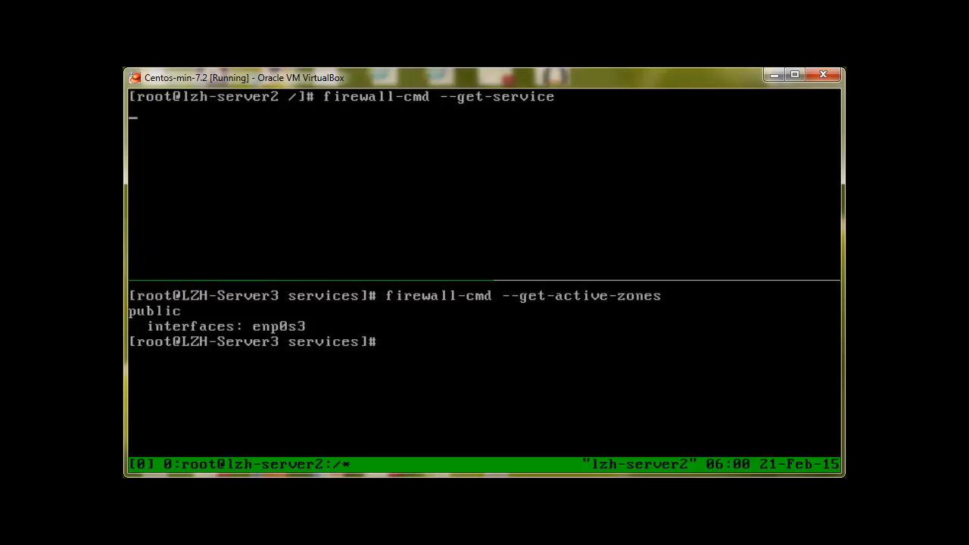
pyautogui.press('Return')
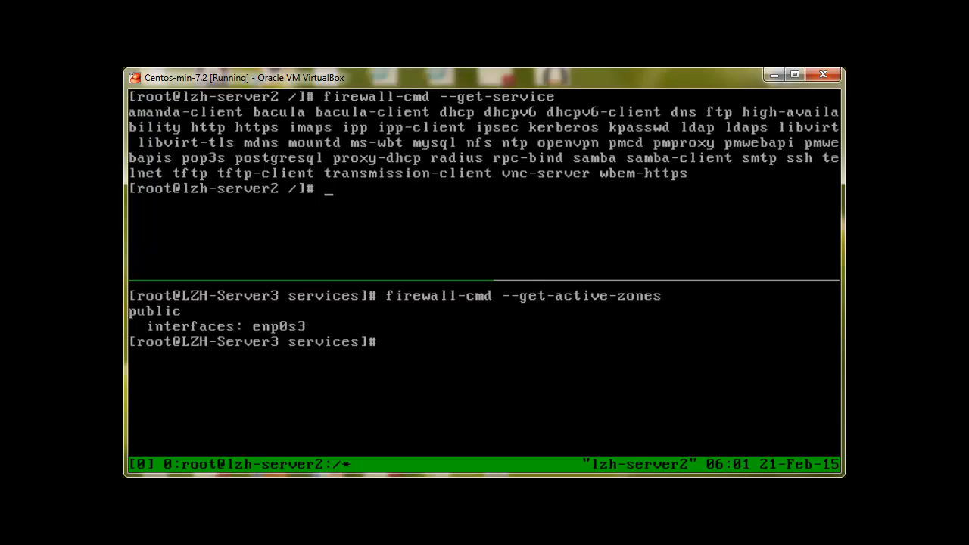
pyautogui.write('firewall-cmd --get-service')
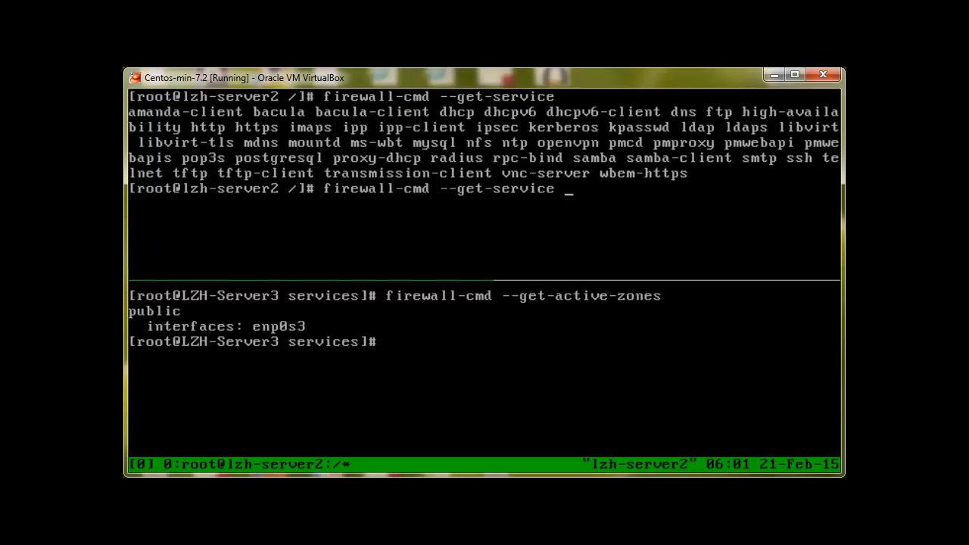
# Rerun the service query with --permanent to list the permanently configured services.
pyautogui.write('--p')
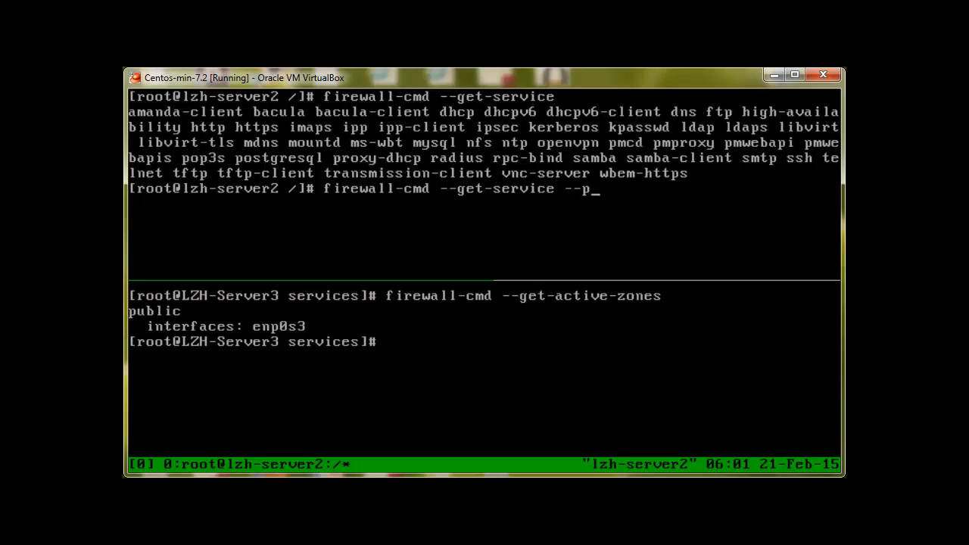
pyautogui.write('ermanent')
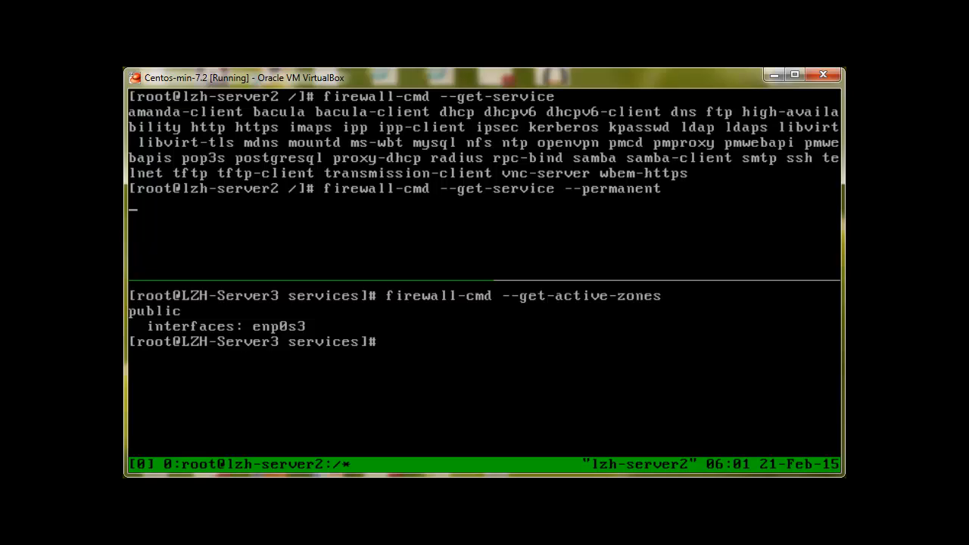
pyautogui.press('Return')
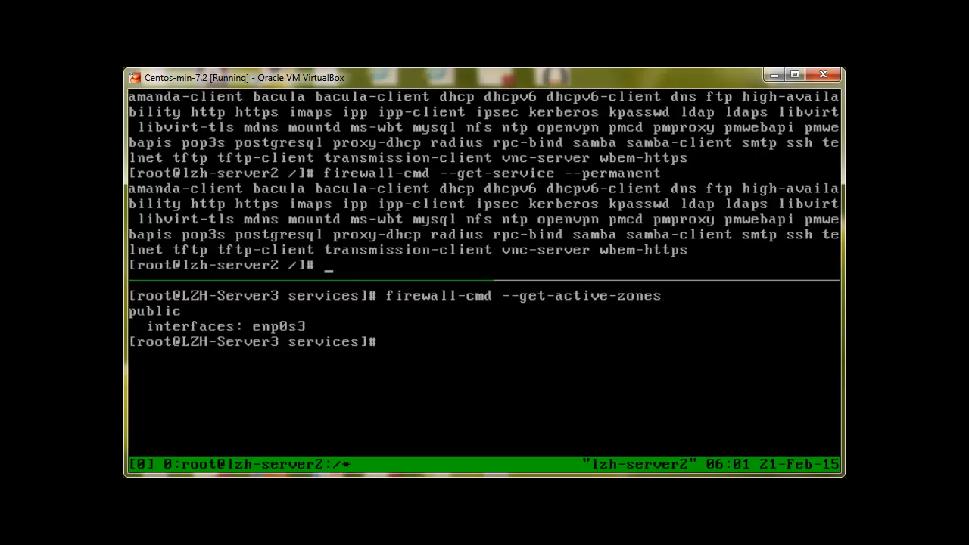
pyautogui.moveTo(756, 293)
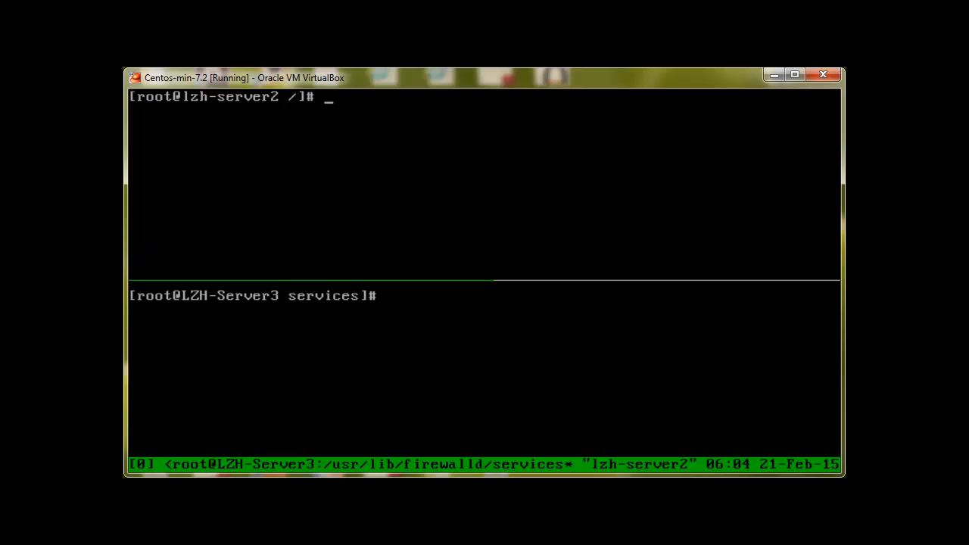
# Ping 192.168.1.245 from the lower server's pane.
pyautogui.write('pin')
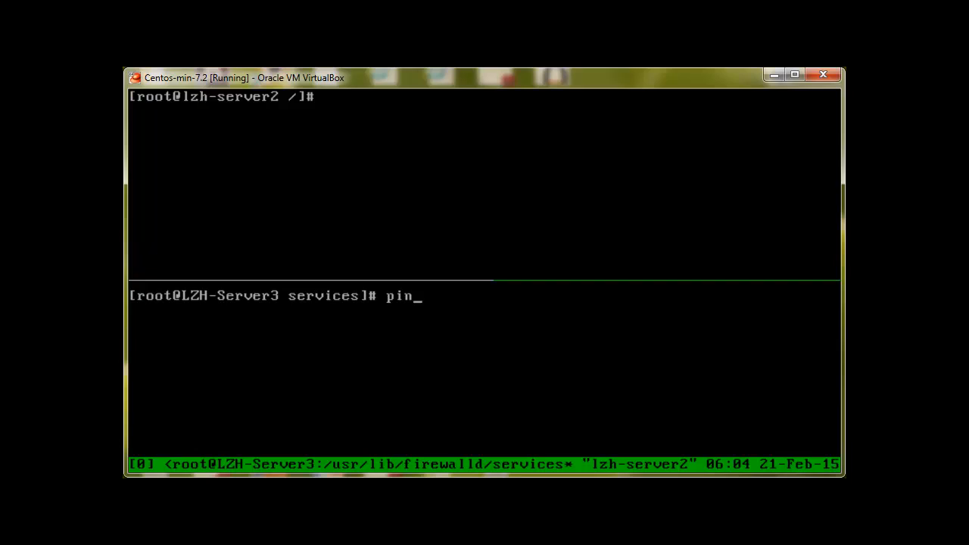
pyautogui.write('g 192.1')
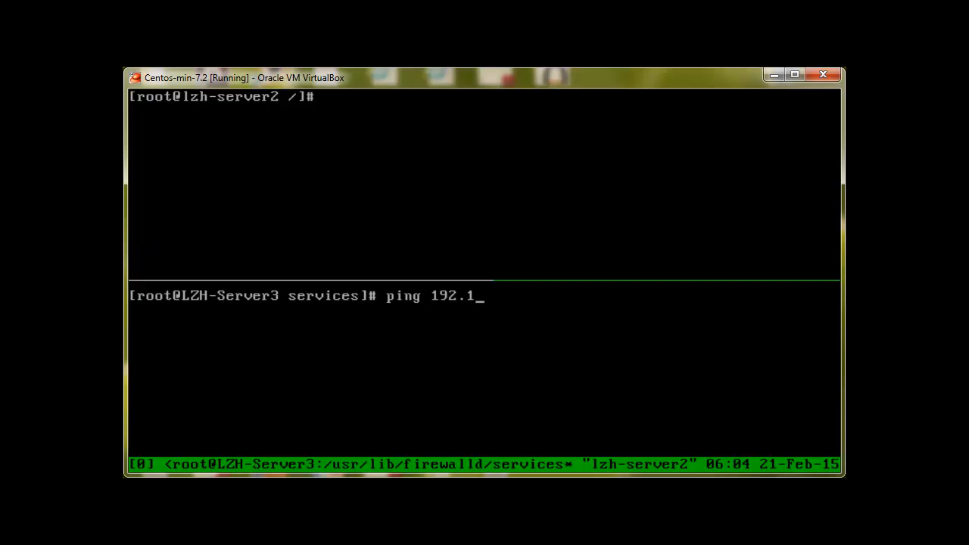
pyautogui.write('68.')
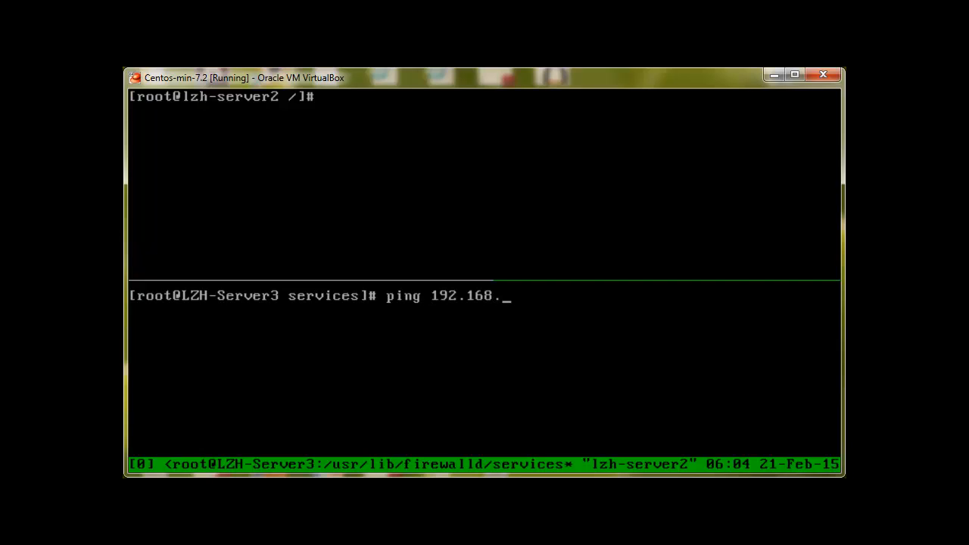
pyautogui.write('1.245')
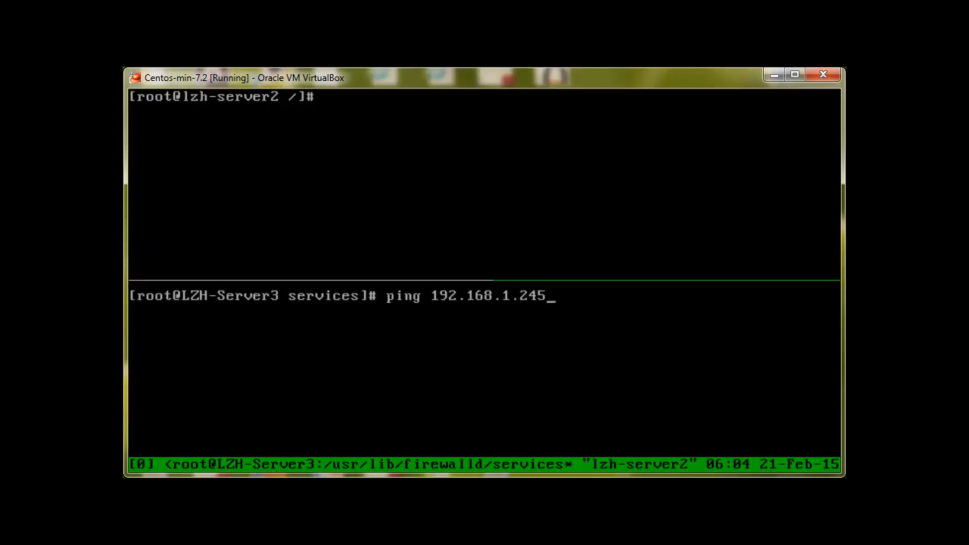
pyautogui.press('Return')
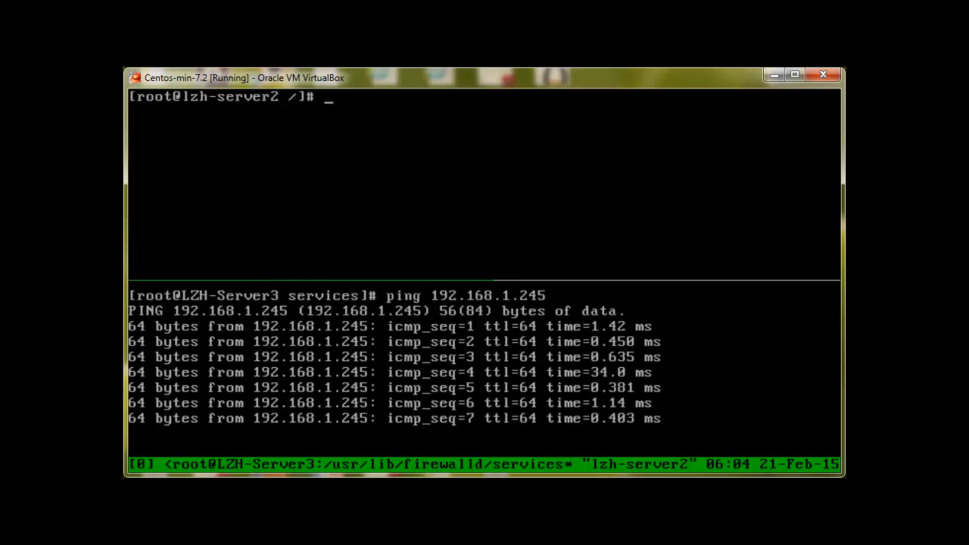
# Switch firewalld panic mode on with firewall-cmd --panic-on.
pyautogui.write('firewall-c')
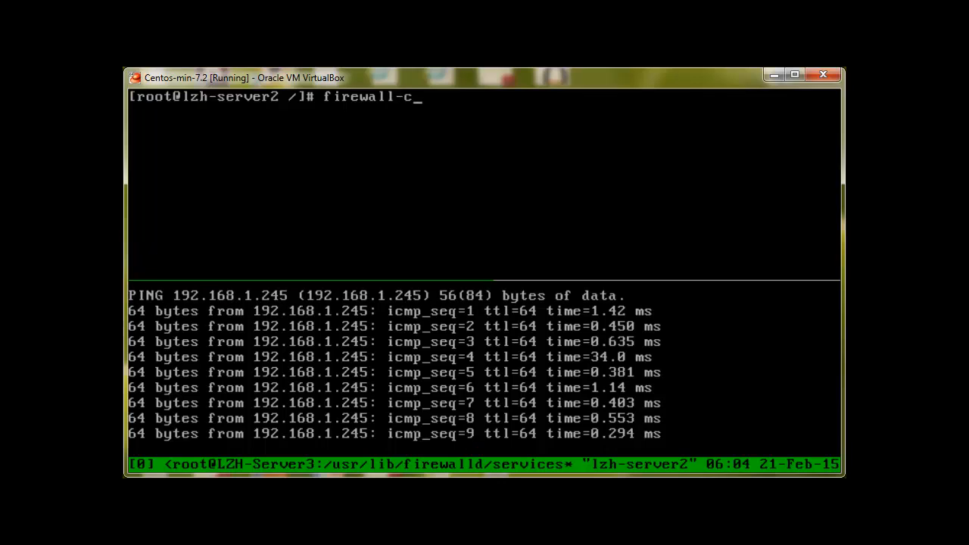
pyautogui.write('md')
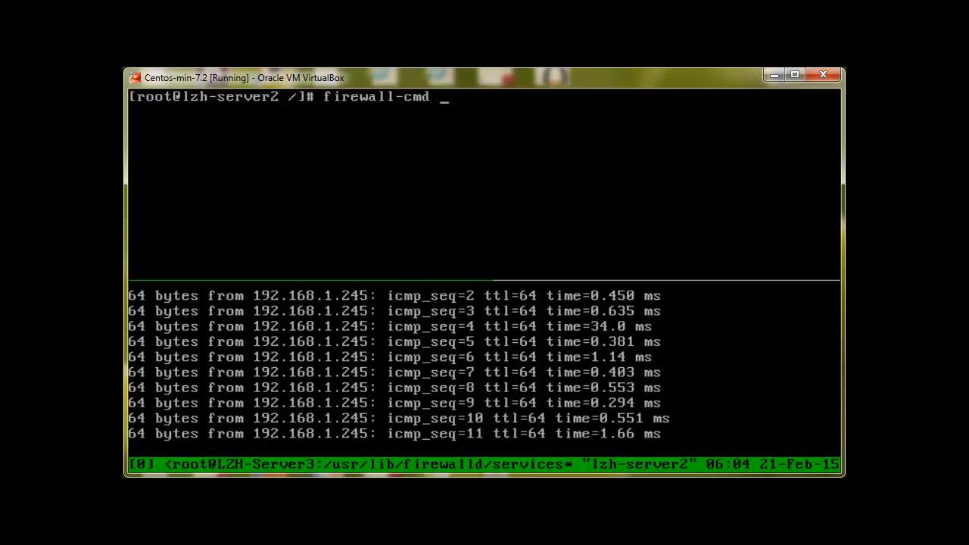
pyautogui.write('--panic')
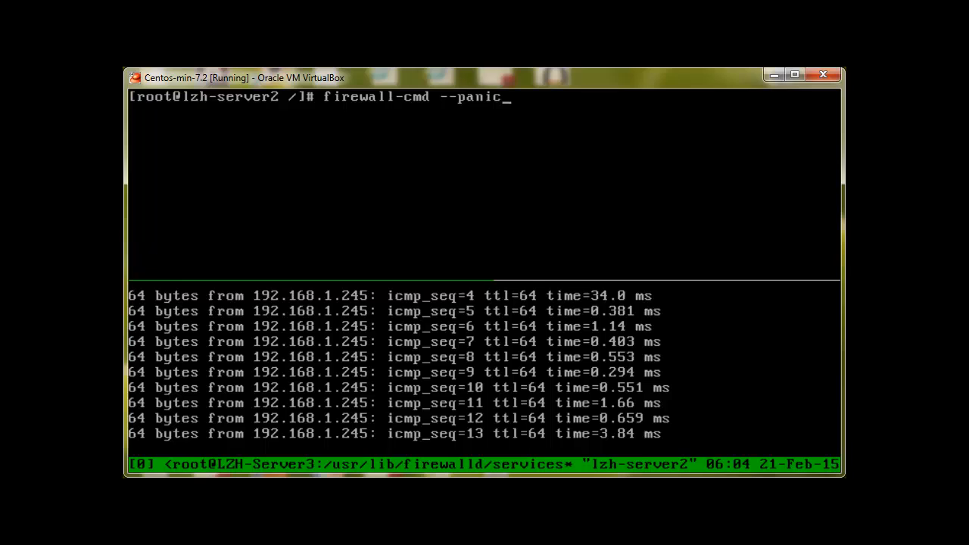
pyautogui.write('-on')
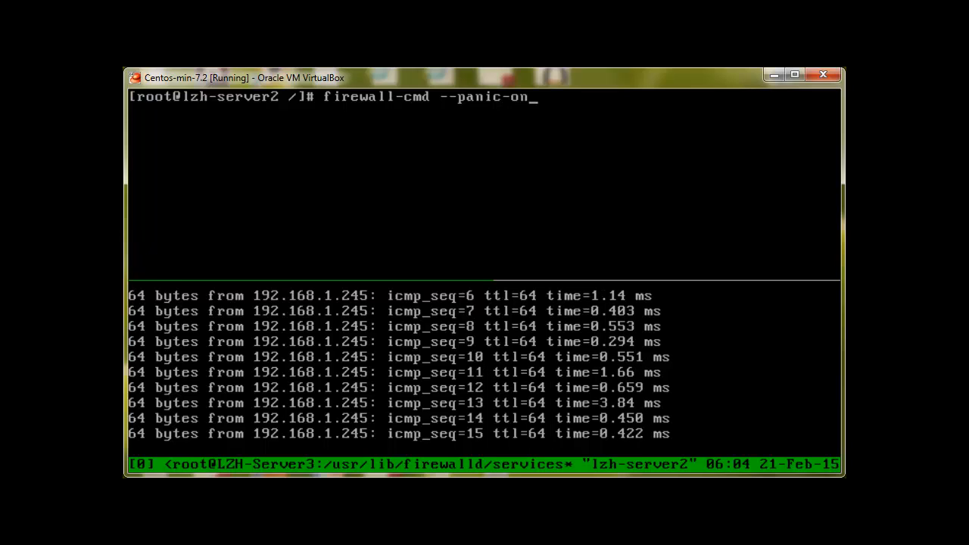
pyautogui.press('Return')
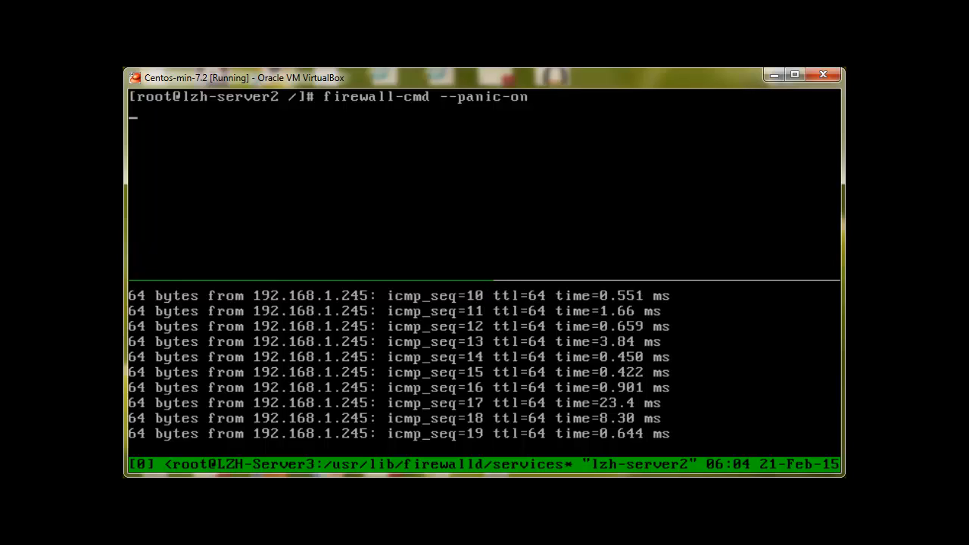
pyautogui.press('Return')
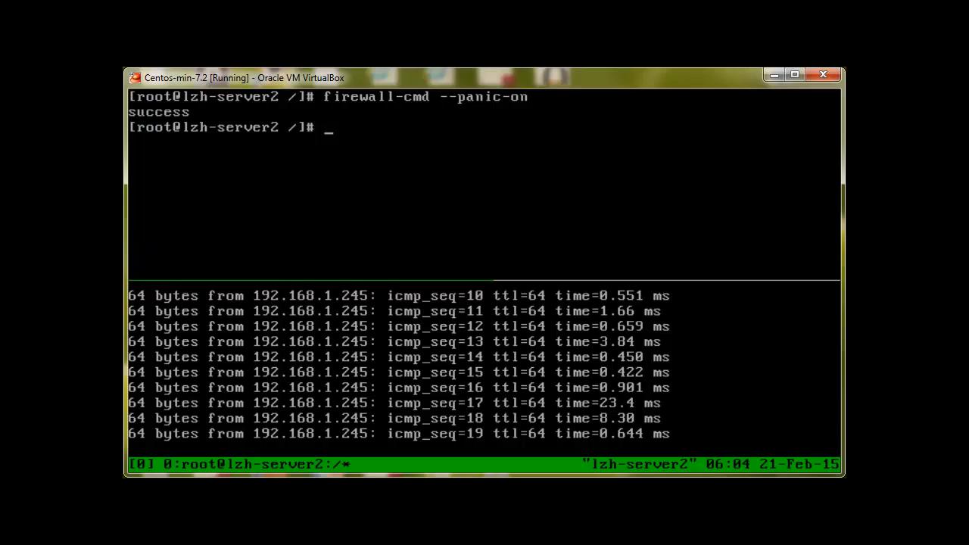
# Switch panic mode off with firewall-cmd --panic-off and abandon the ping command line.
pyautogui.write('firewall-cmd --panic-on')
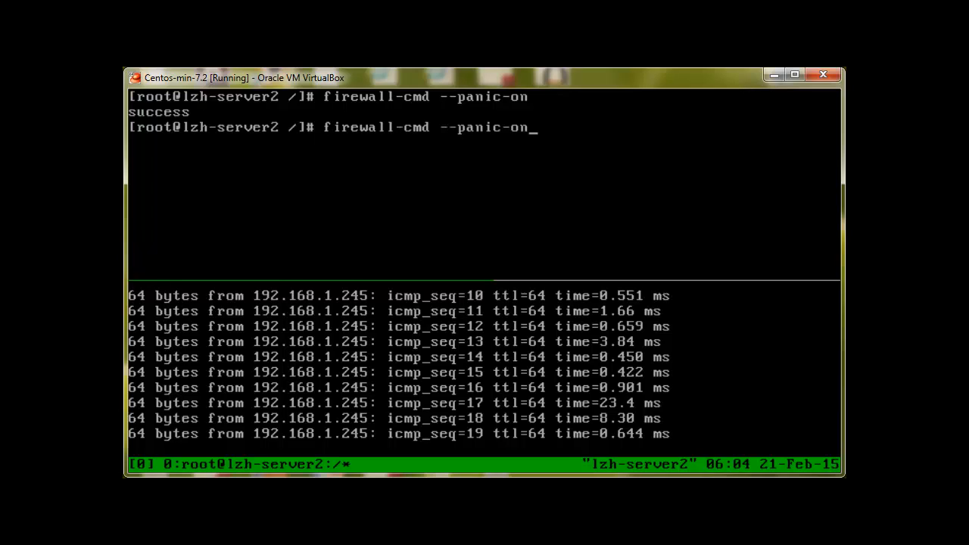
pyautogui.press('BackSpace')
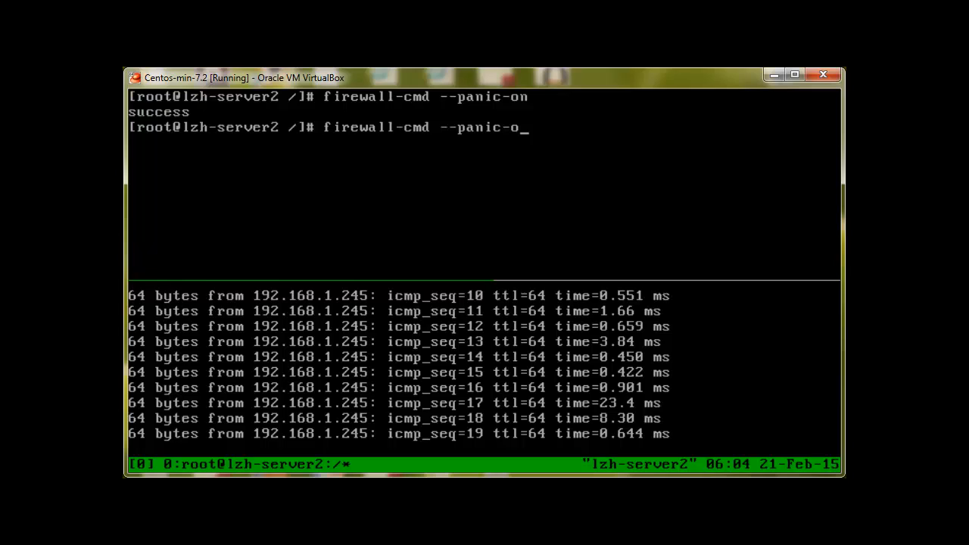
pyautogui.write('ff')
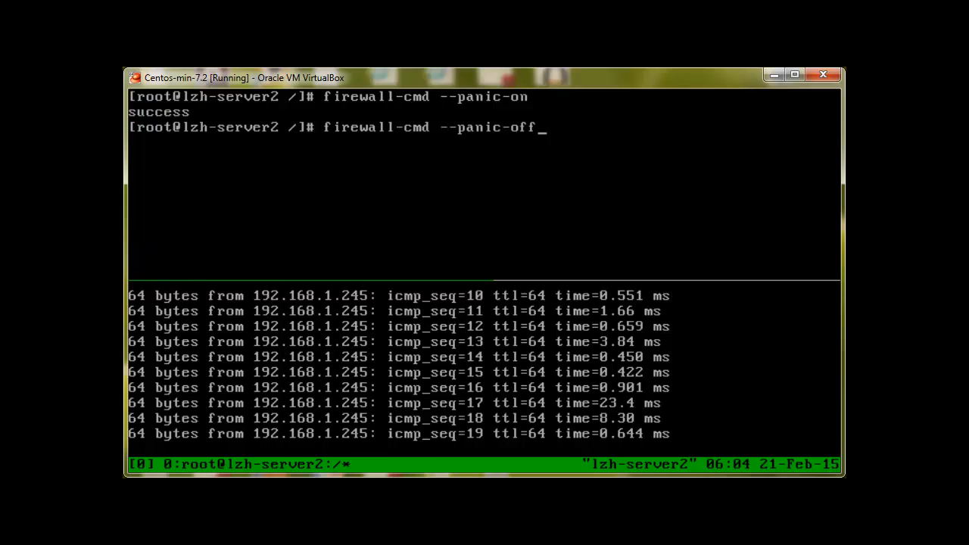
pyautogui.press('Return')
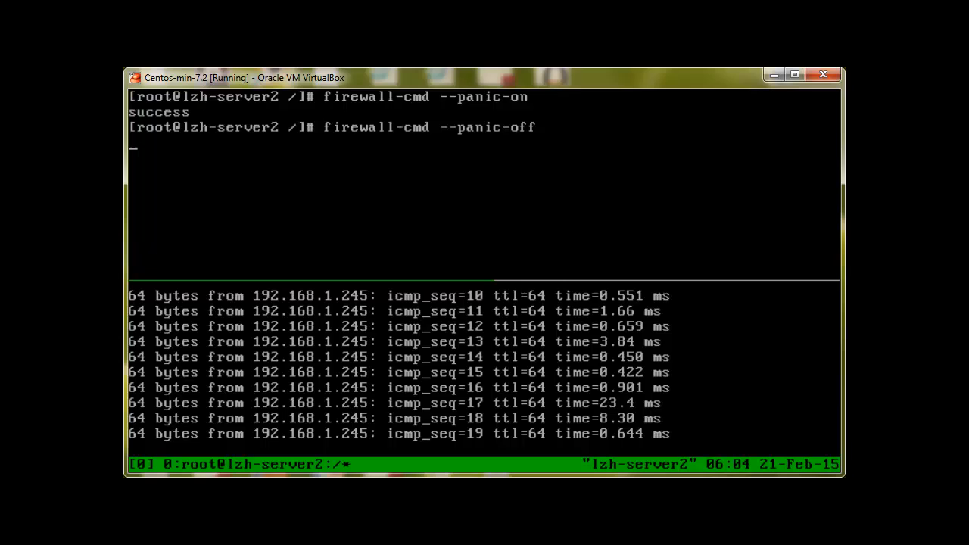
pyautogui.press('Return')
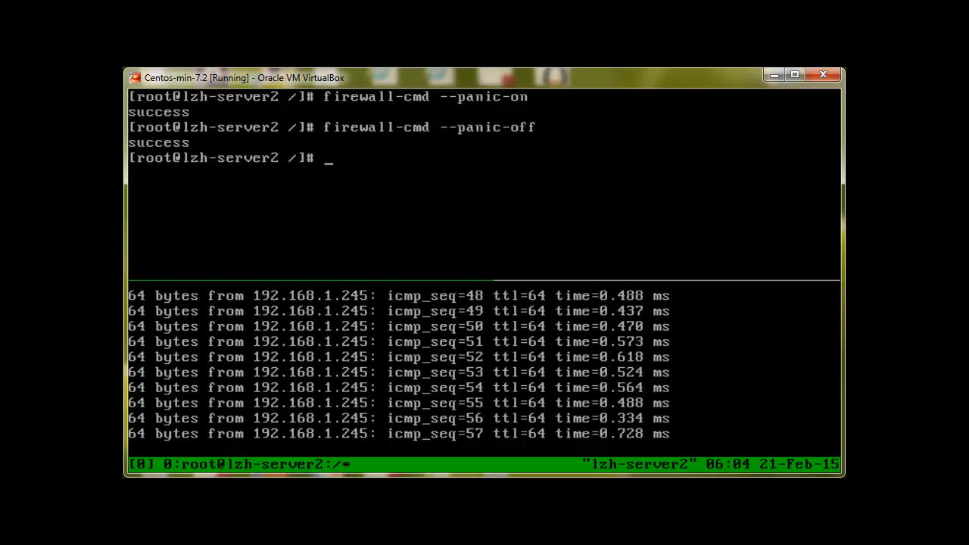
pyautogui.press('ctrl+c')
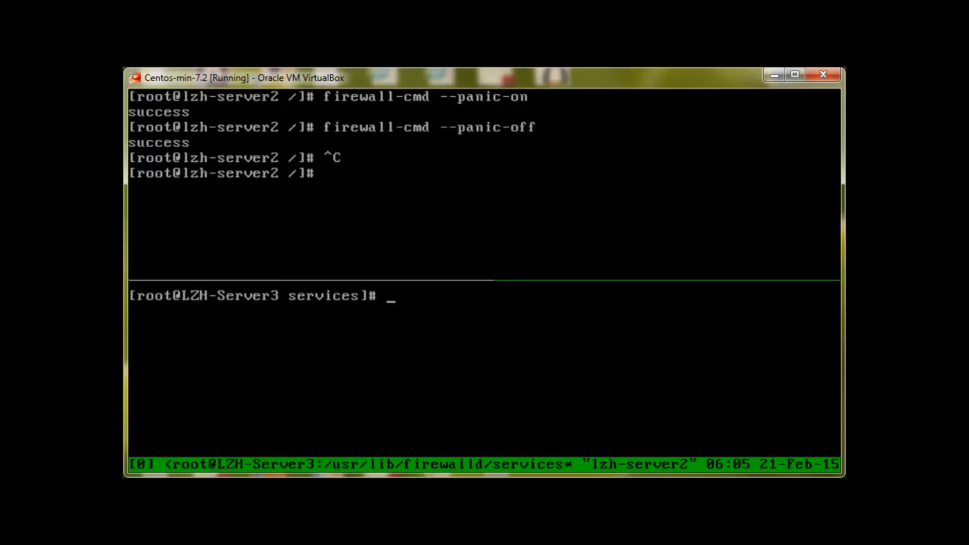
# Enter firewall-cmd --query-p in the first pane.
pyautogui.write('firewall')
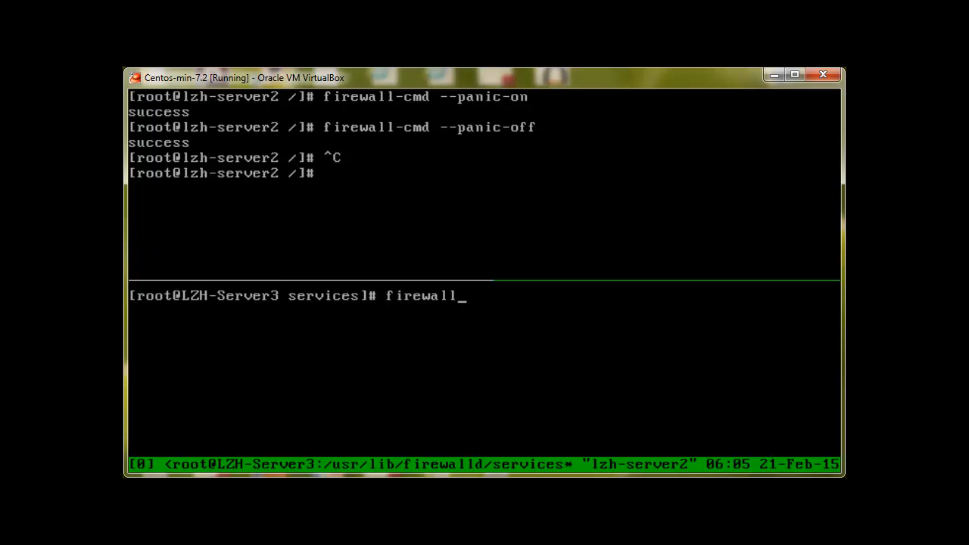
pyautogui.write('-c')
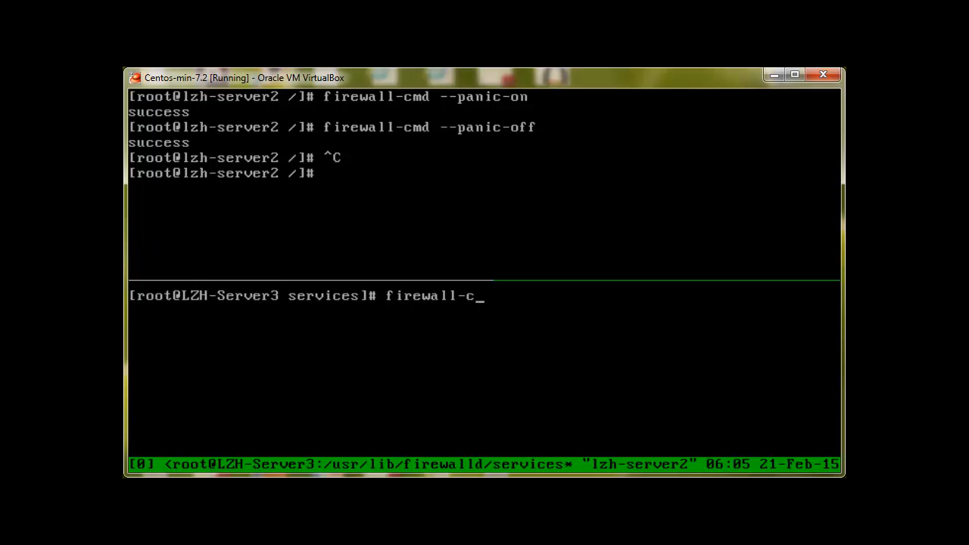
pyautogui.write('md')
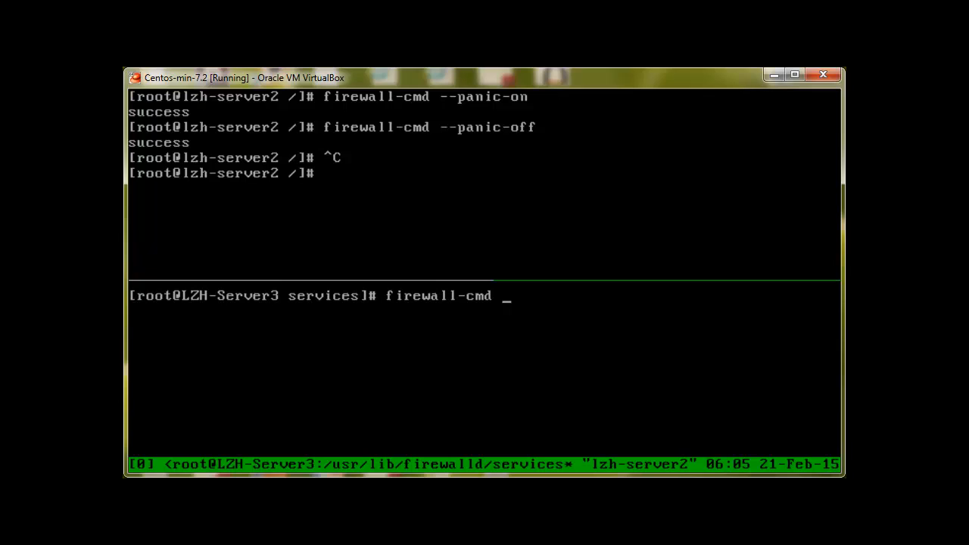
pyautogui.write('--quer')
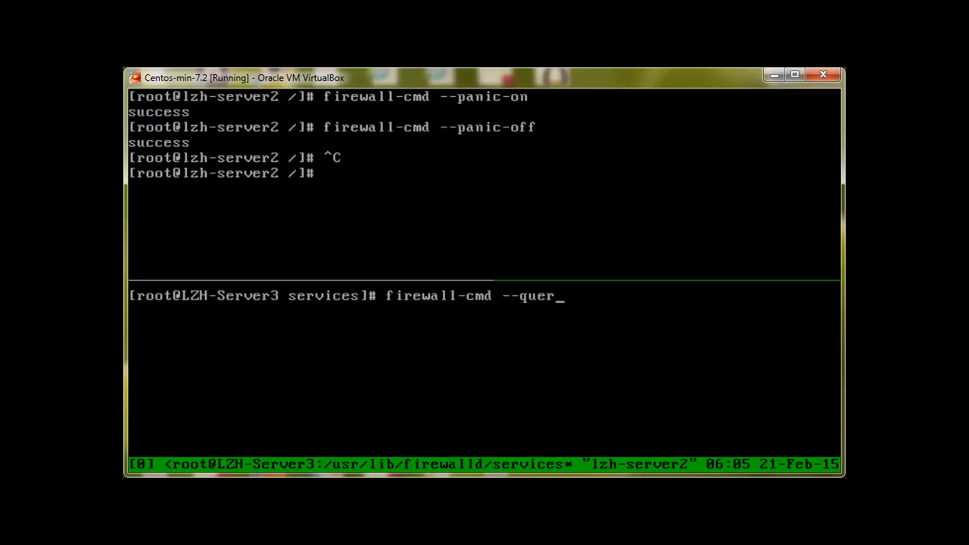
pyautogui.write('y-panic')
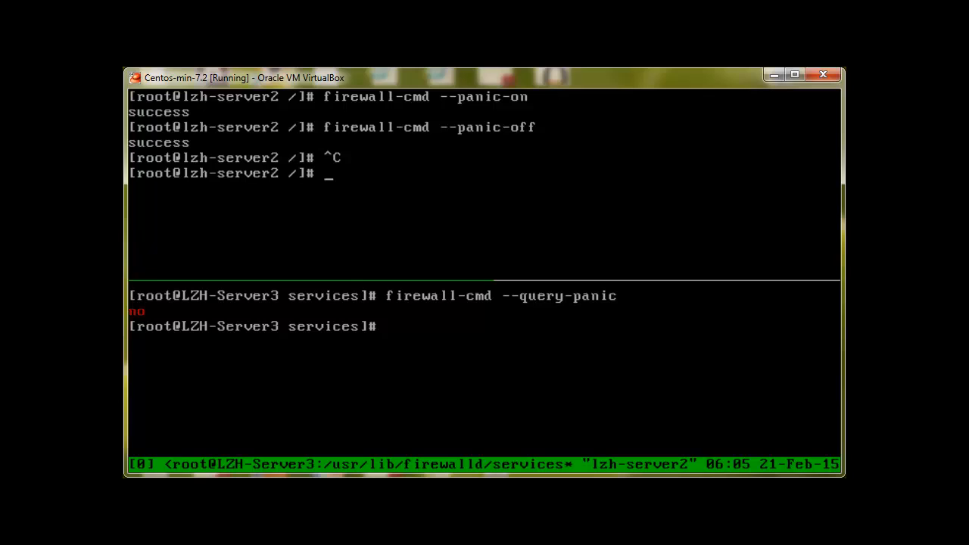
# Query panic mode status on the upper server with firewall-cmd --query-panic.
pyautogui.write('f')
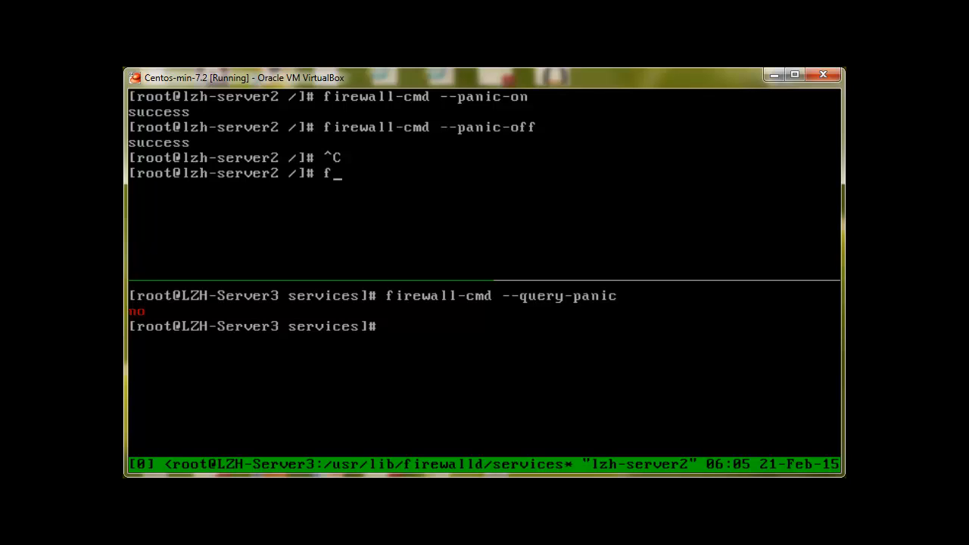
pyautogui.write('ire')
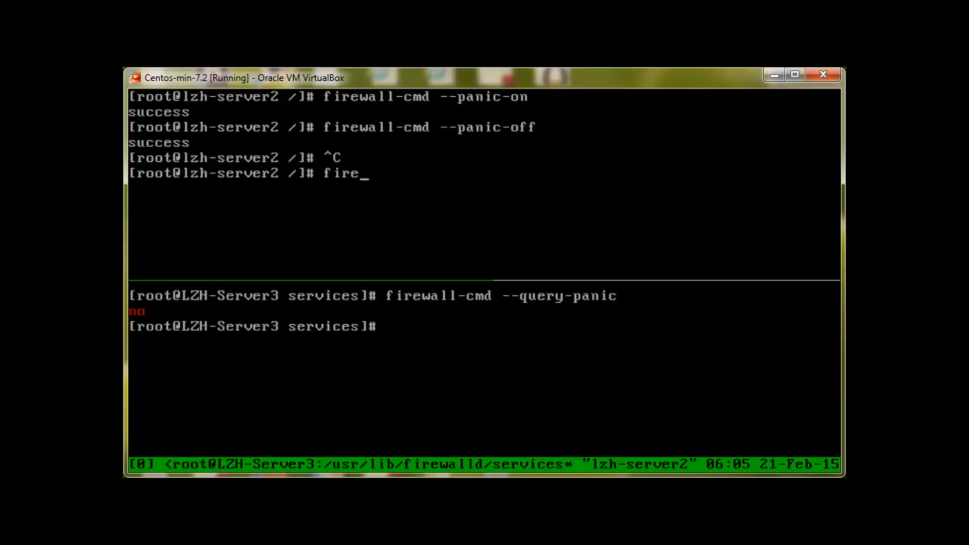
pyautogui.write('wall-')
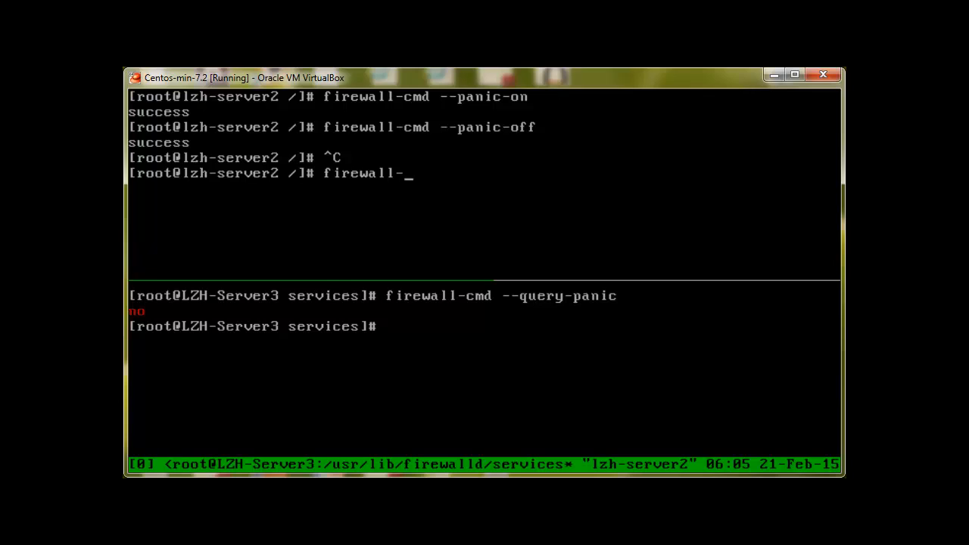
pyautogui.write('cmd --q')
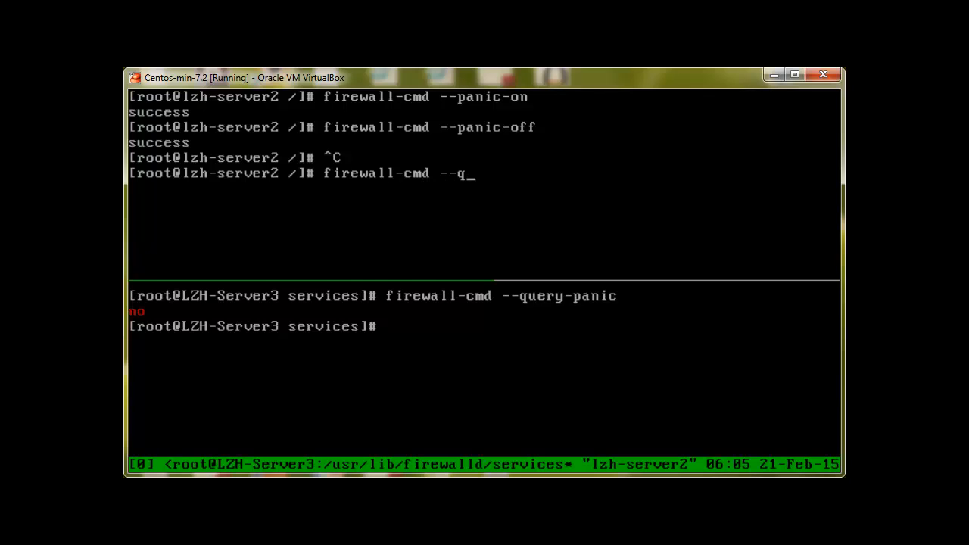
pyautogui.write('uery-')
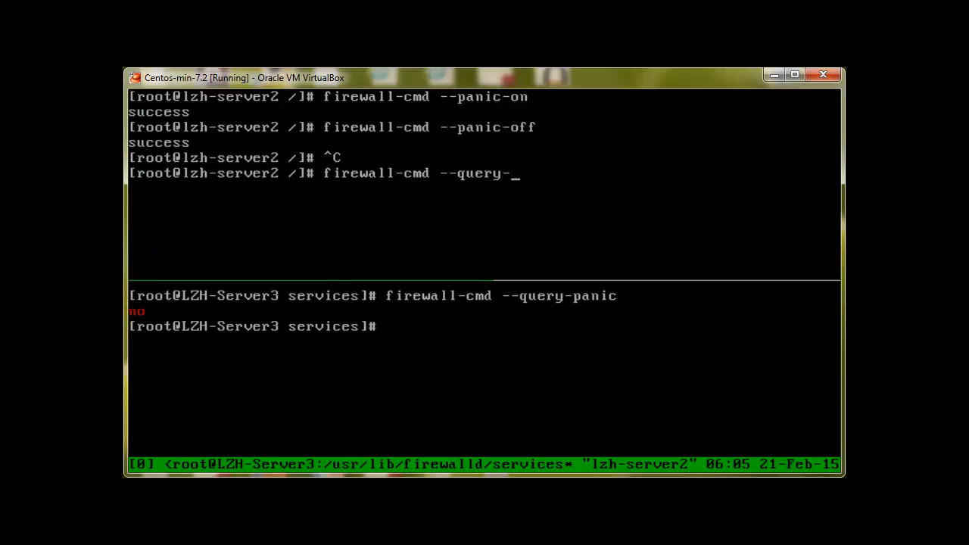
pyautogui.write('panic')
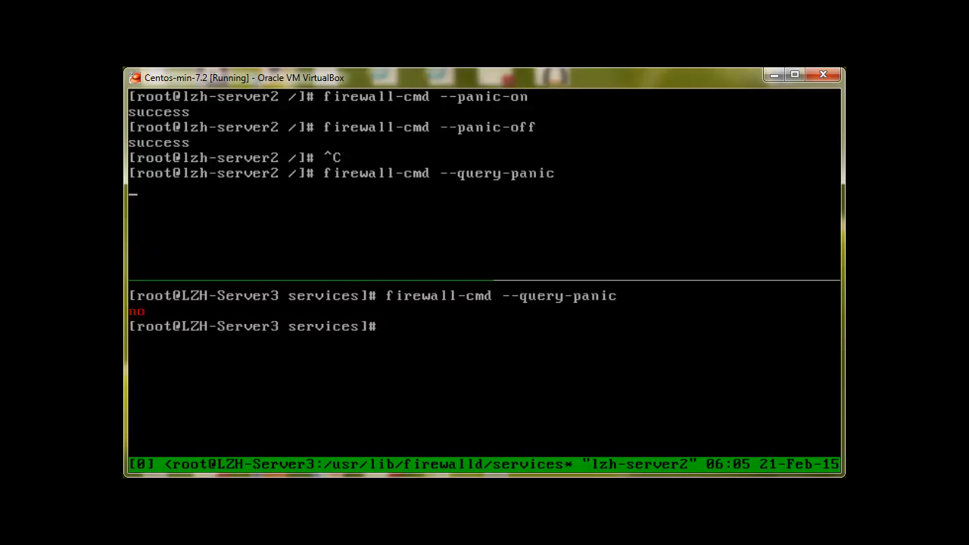
pyautogui.press('Return')
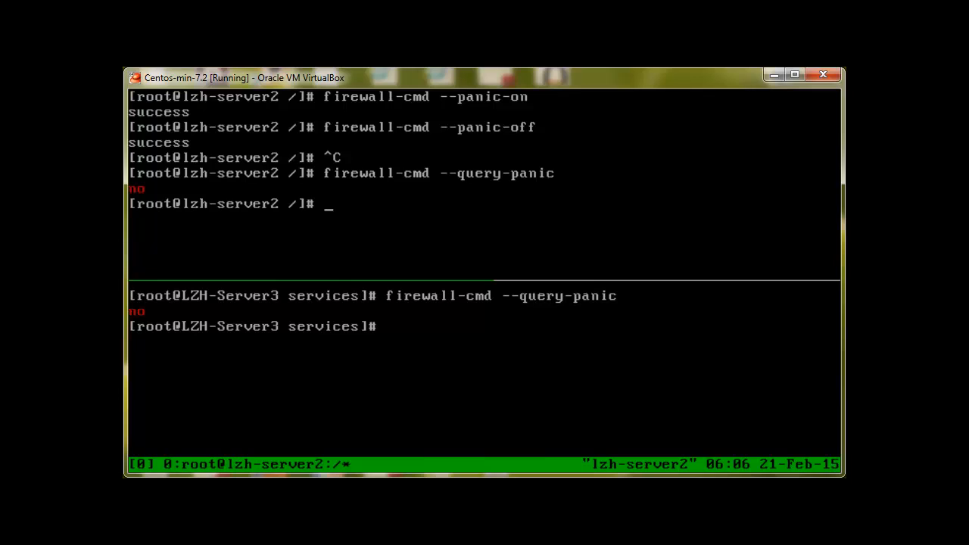
# Enable panic mode on lzh-server2, confirm the query says yes, then disable it.
pyautogui.write('firewall-cmd --panic-on')
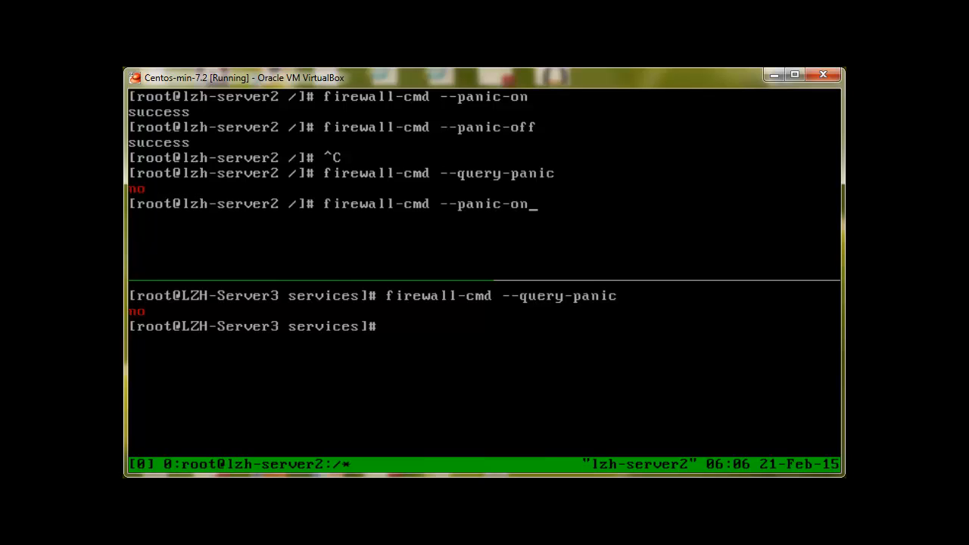
pyautogui.press('Return')
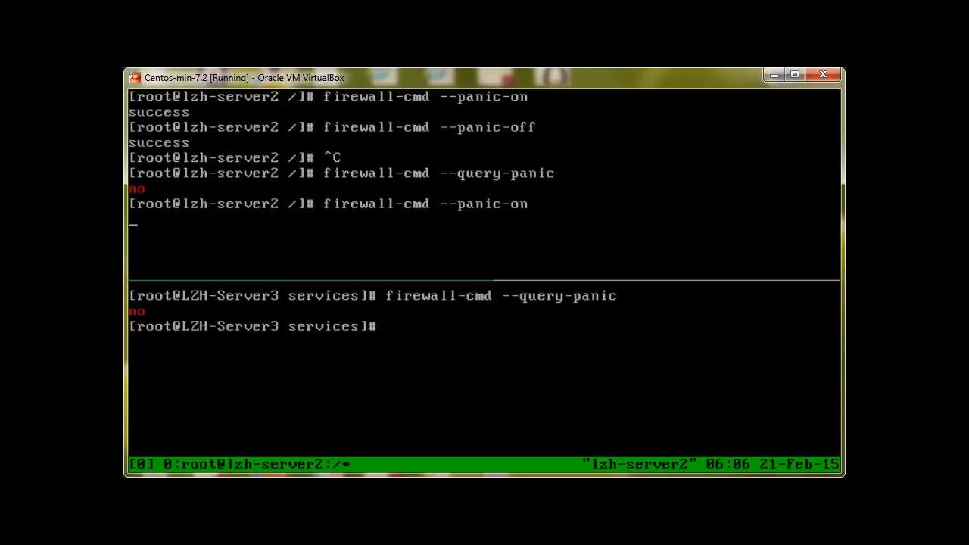
pyautogui.press('Return')
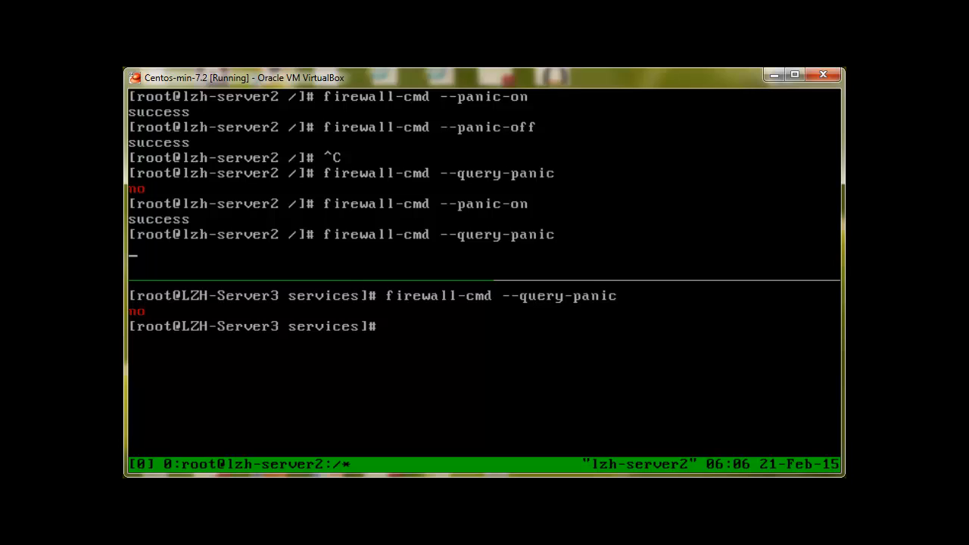
pyautogui.press('Return')
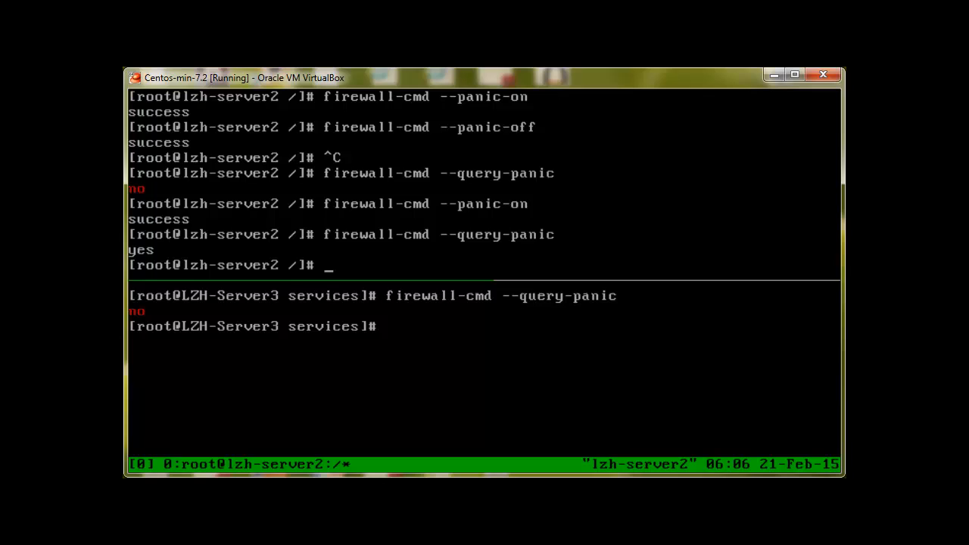
pyautogui.write('firewall-cmd --panic-on')
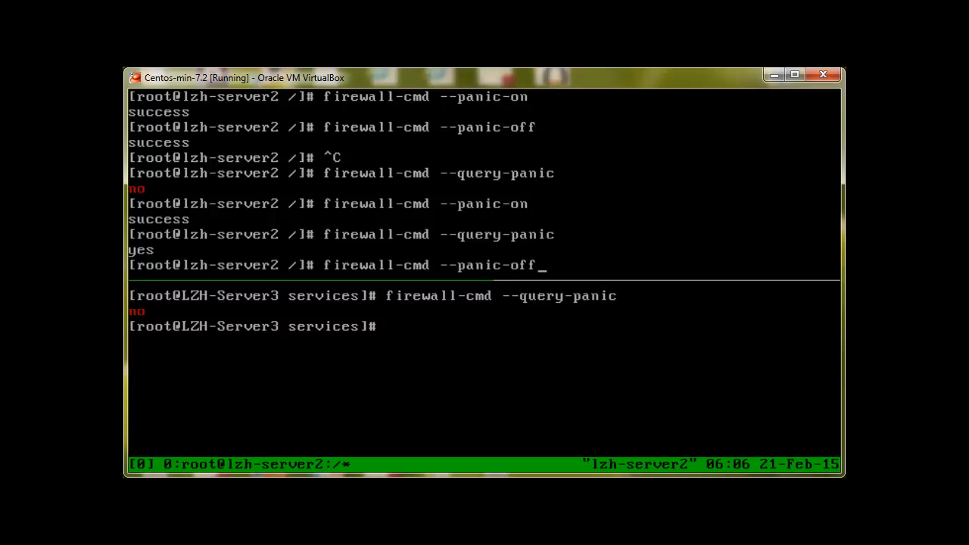
pyautogui.press('Return')
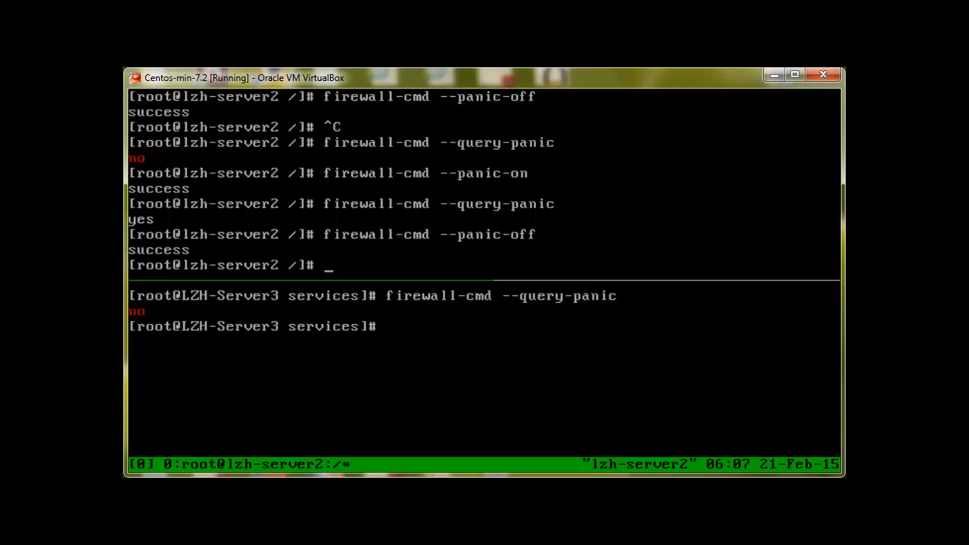
# Begin entering the firewall-cmd reload command on the upper server.
pyautogui.write('firewall')
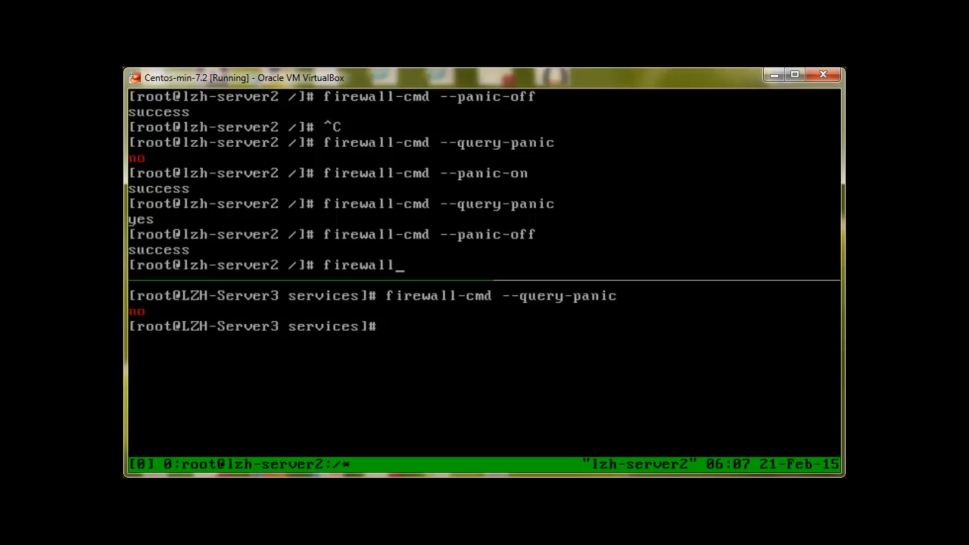
pyautogui.write('-cmd --reload')
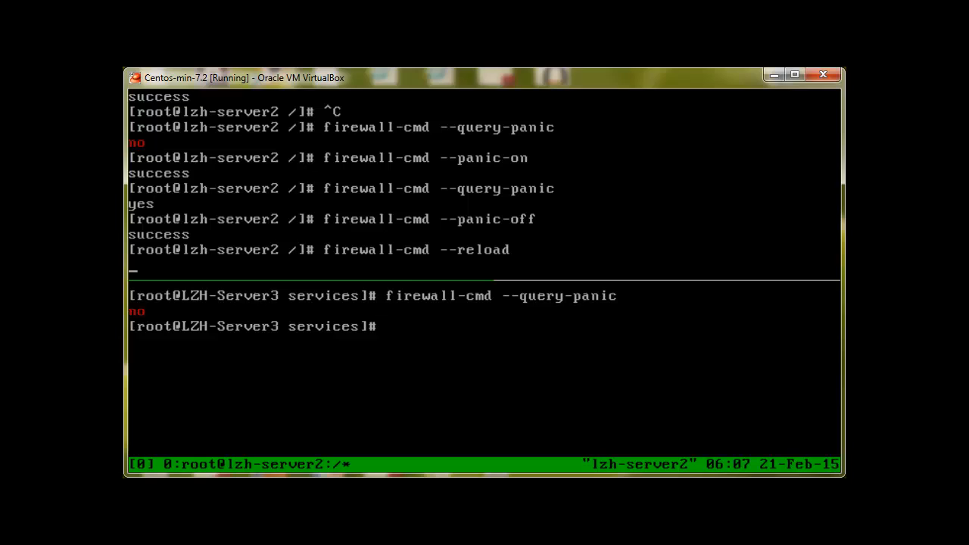
pyautogui.moveTo(589, 229)
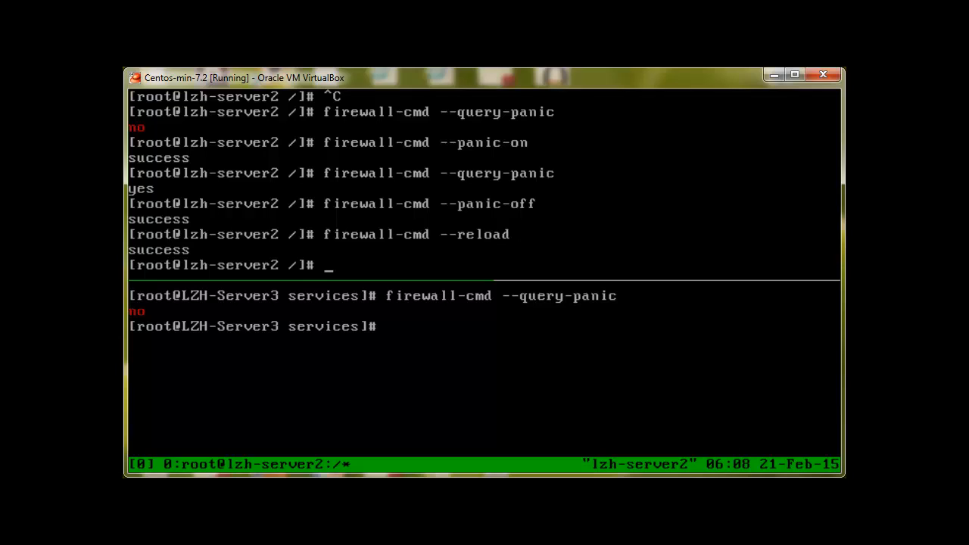
# Type the command adding interface enp0s3 to the public zone.
pyautogui.write('firewall')
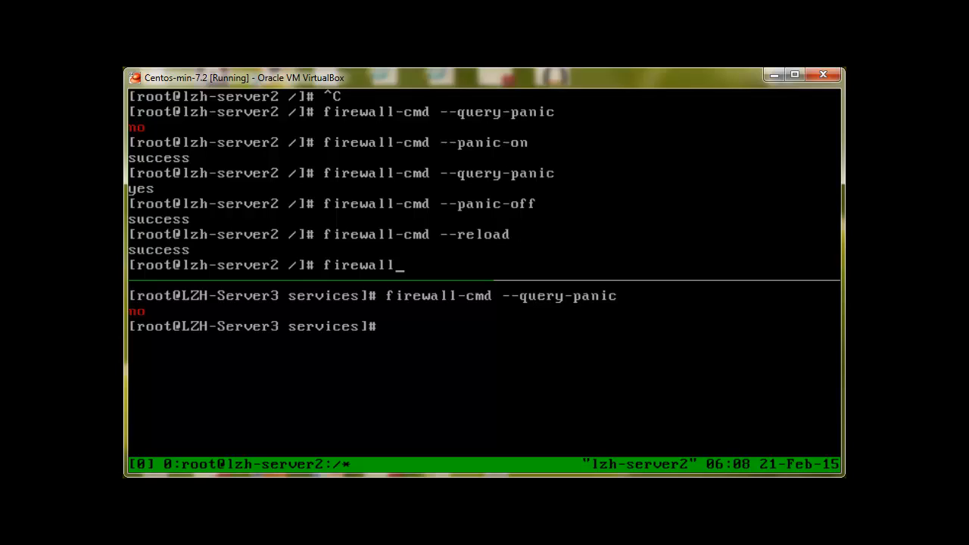
pyautogui.write('-cmd')
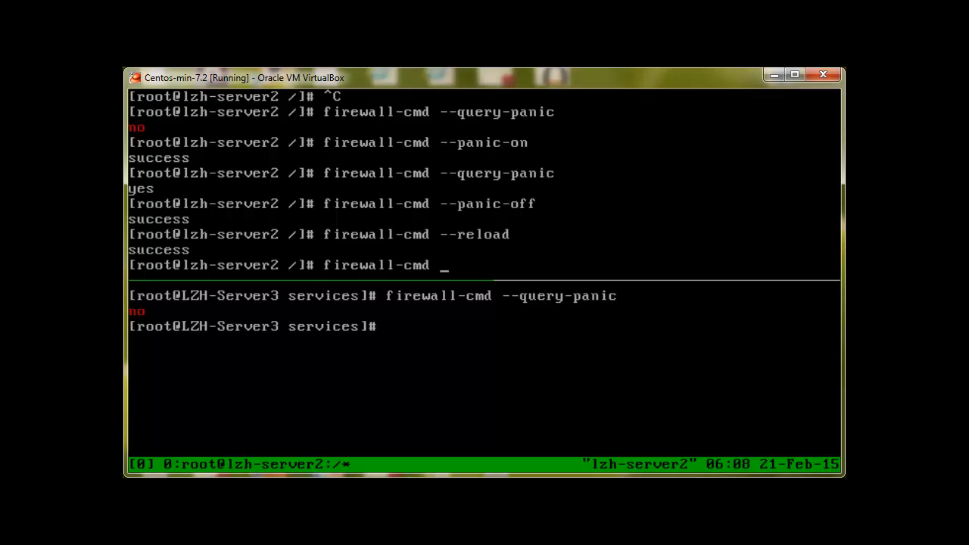
pyautogui.write('-')
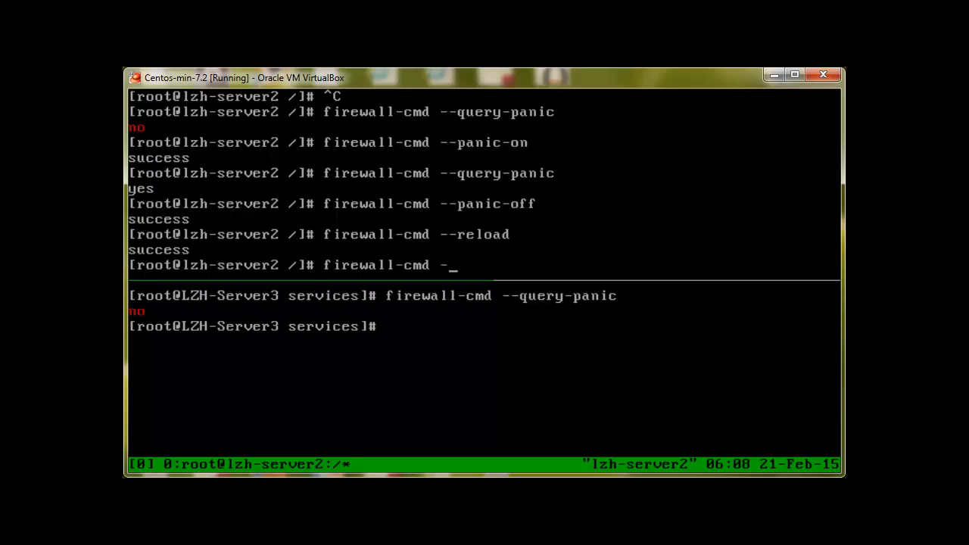
pyautogui.write('-zone=p')
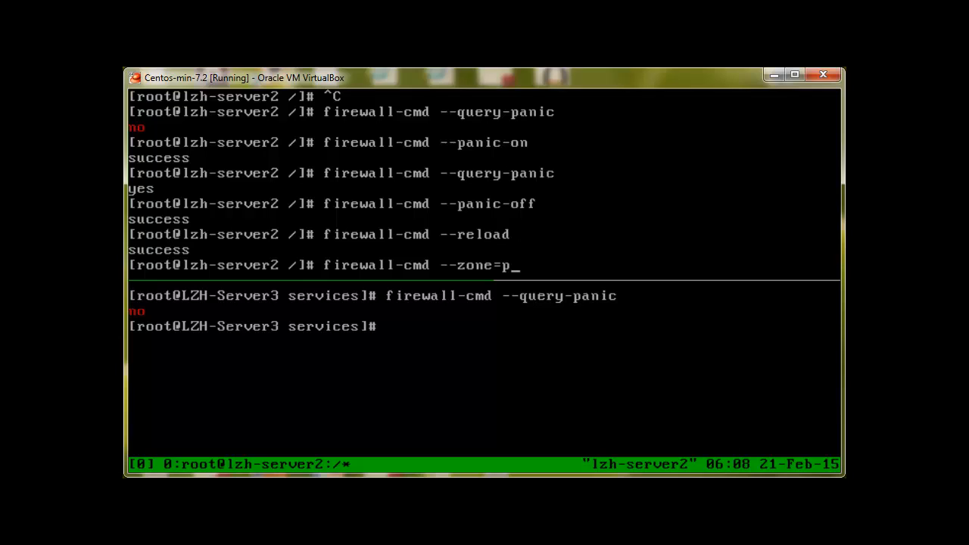
pyautogui.write('ublic')
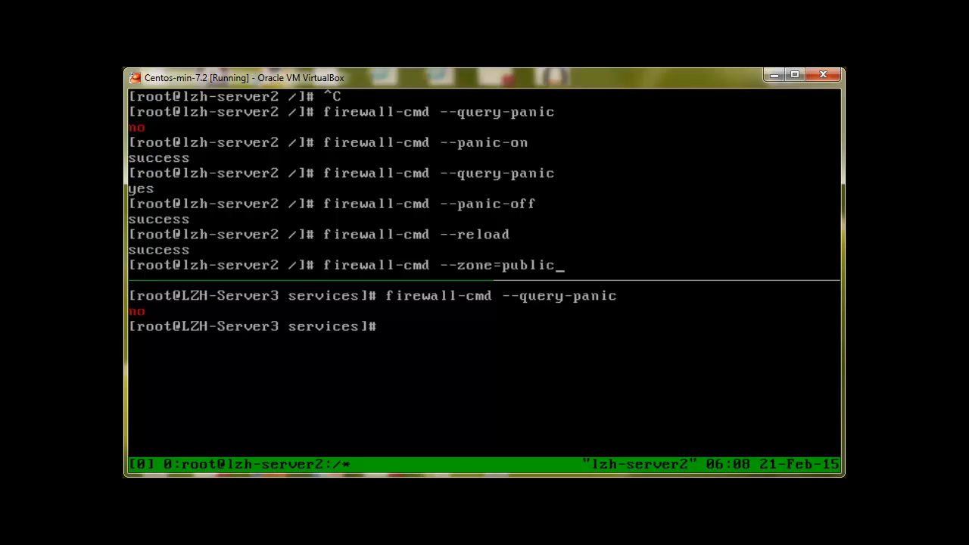
pyautogui.write('-')
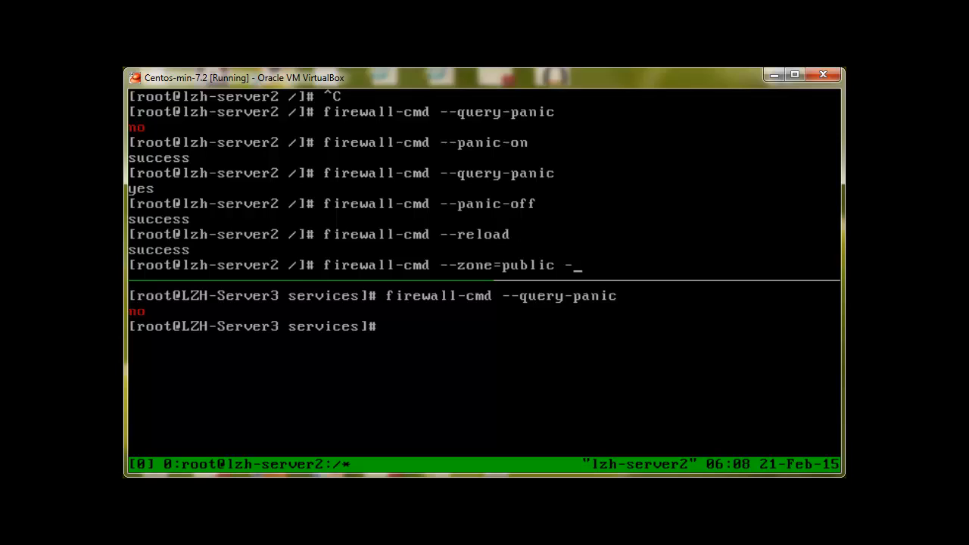
pyautogui.write('-add-interf')
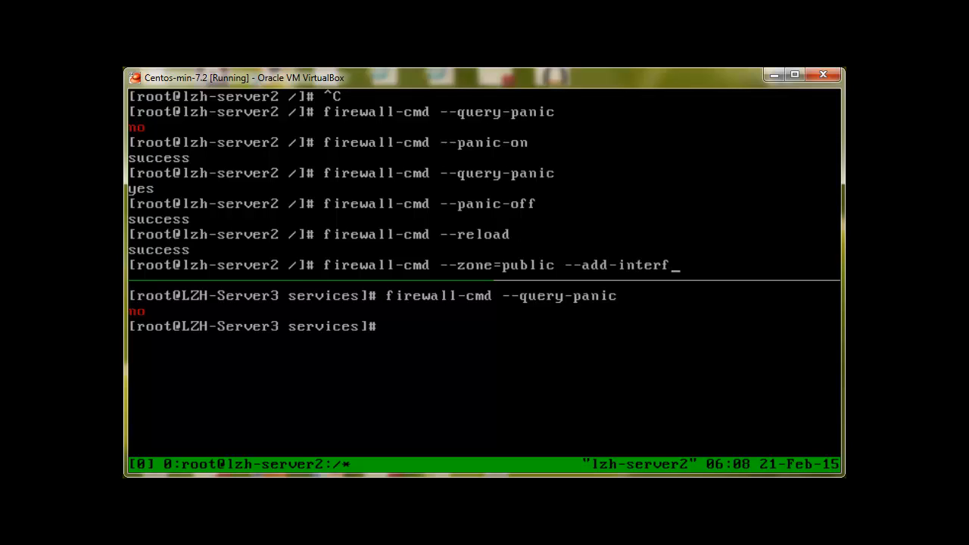
pyautogui.write('ace=')
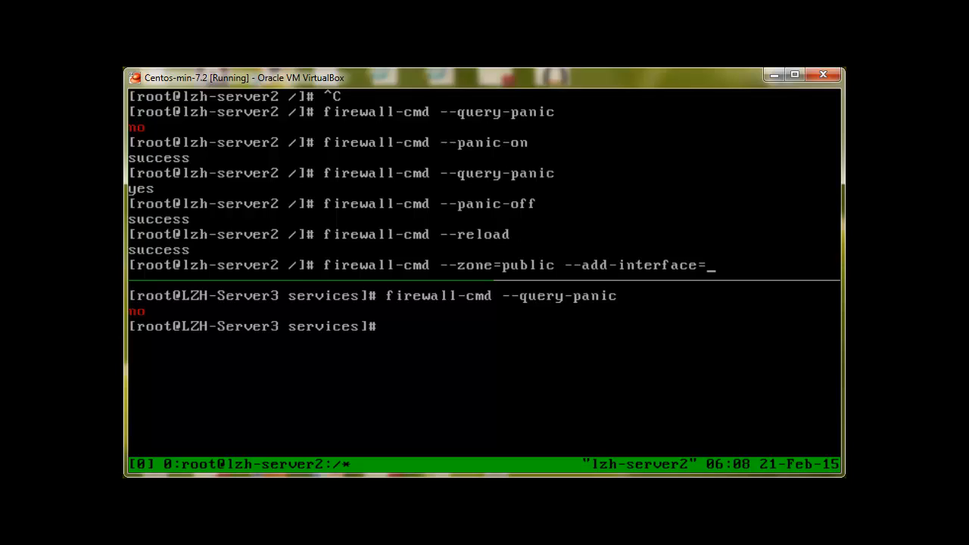
pyautogui.write('en')
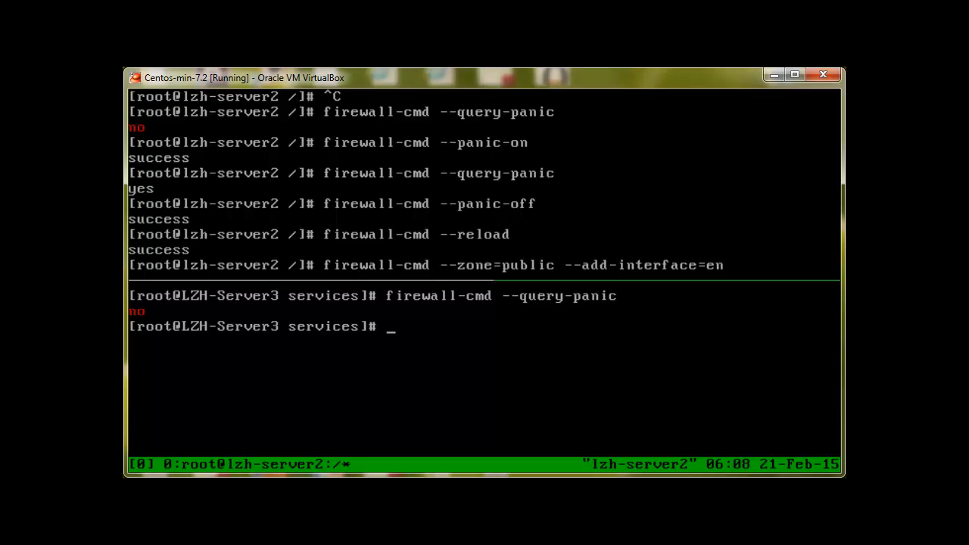
# Show the lower server's IP addresses, then submit the enp0s3 add, getting ZONE_ALREADY_SET.
pyautogui.write('show ip')
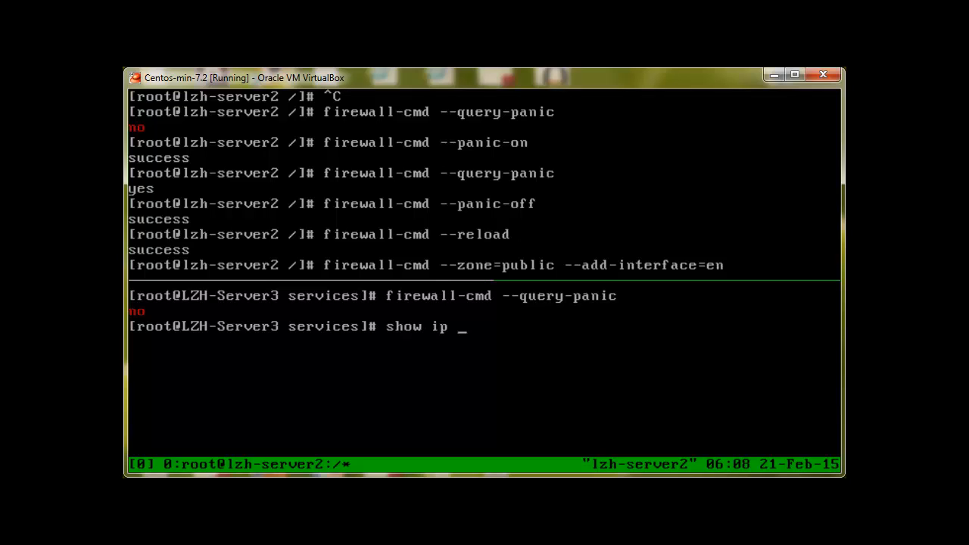
pyautogui.write('ipadd')
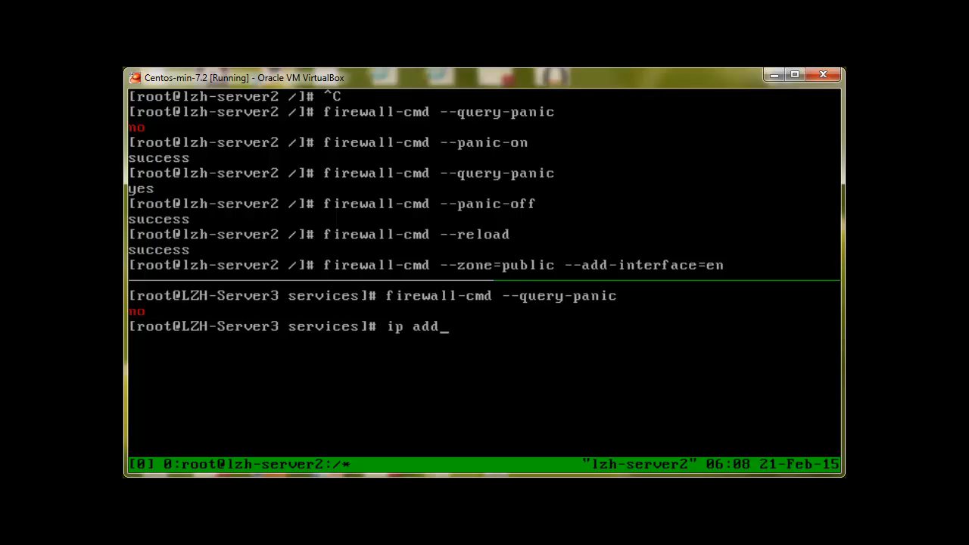
pyautogui.press('Return')
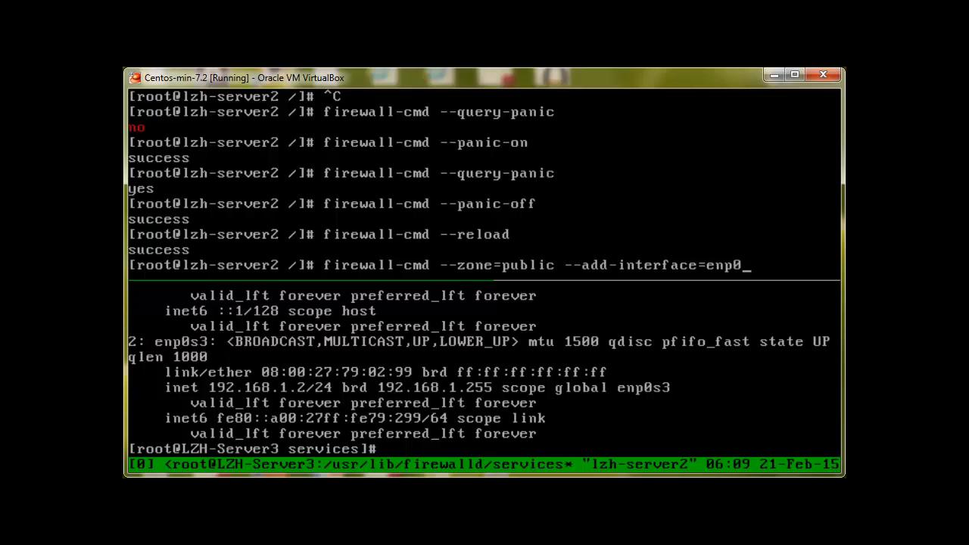
pyautogui.write('s3')
pyautogui.press('Return')
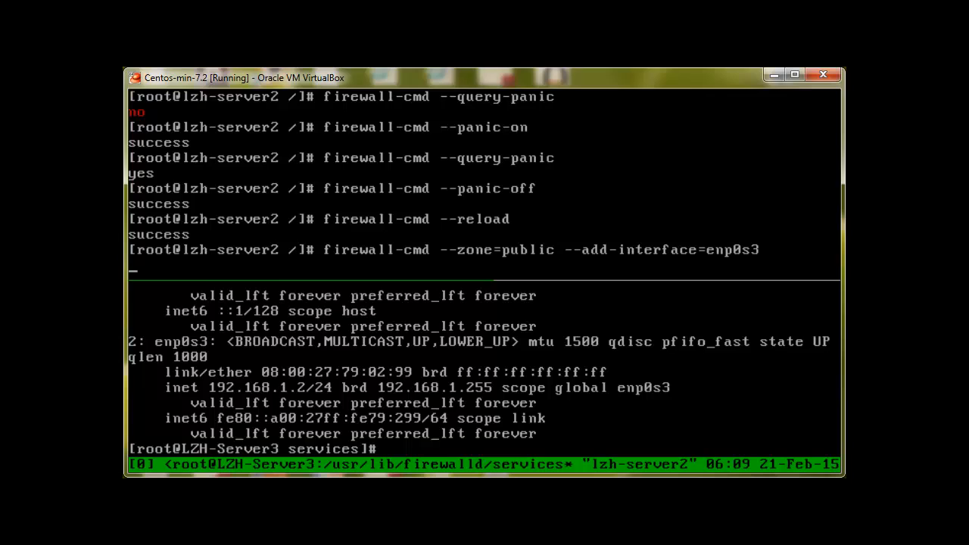
pyautogui.press('Return')
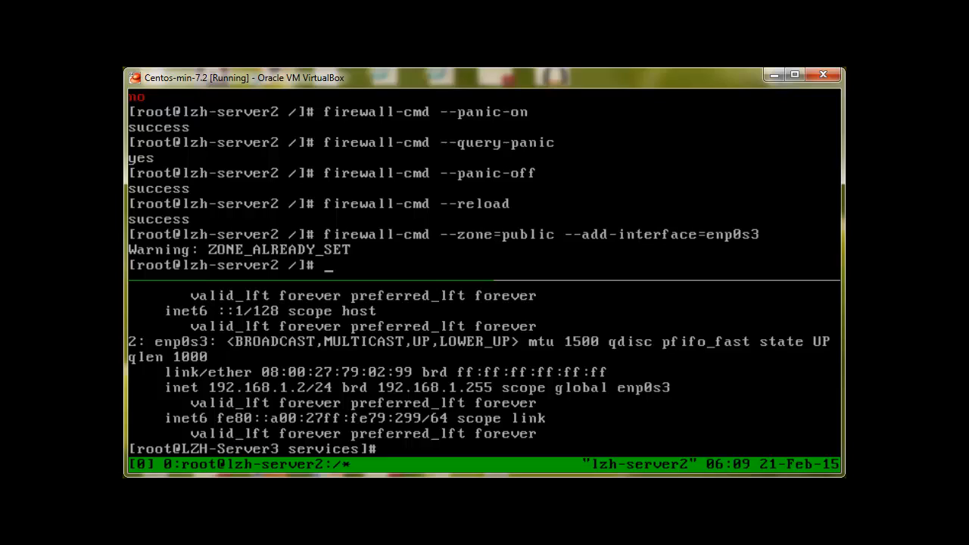
# Rerun the enp0s3 public-zone assignment with --permanent, reporting success.
pyautogui.write('firewall-cmd --zone=public --add-interface=enp0s3')
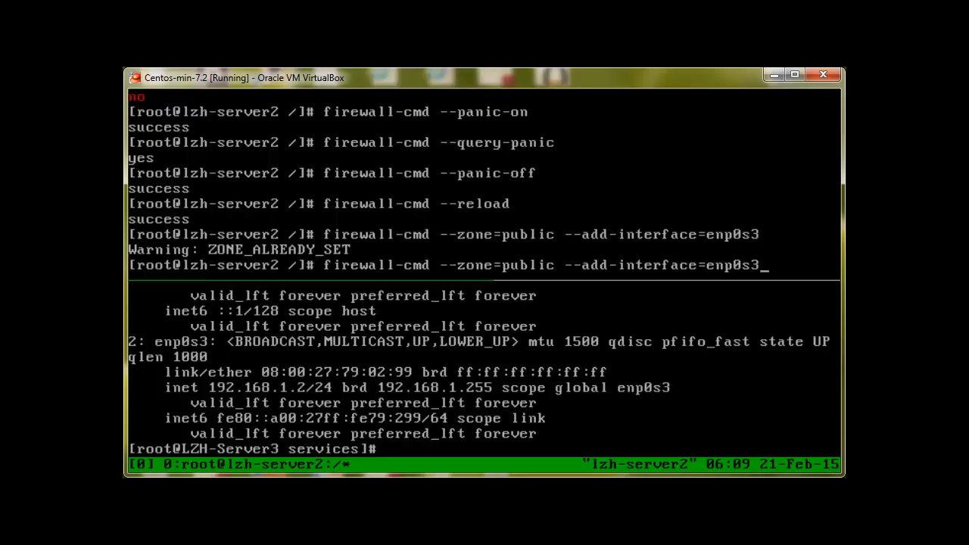
pyautogui.write('--permanent')
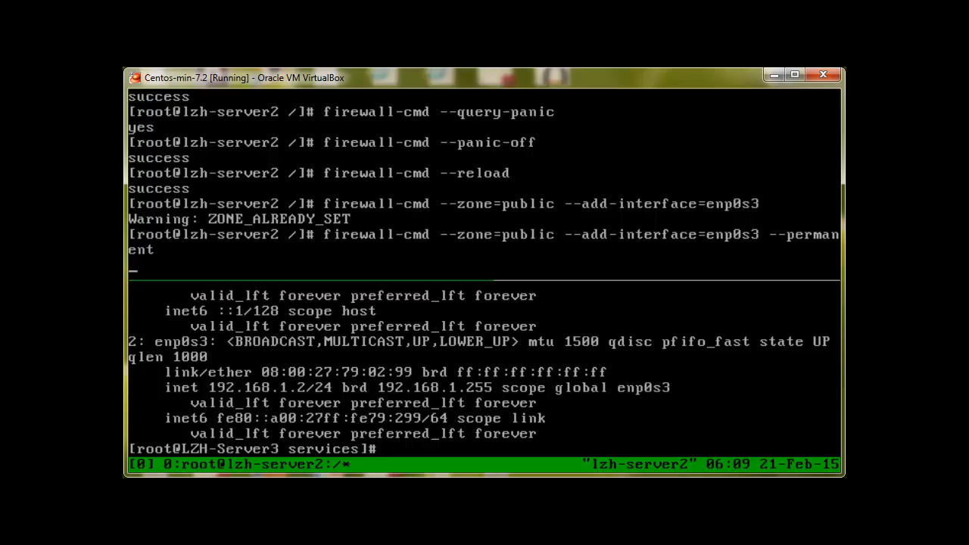
pyautogui.press('Return')
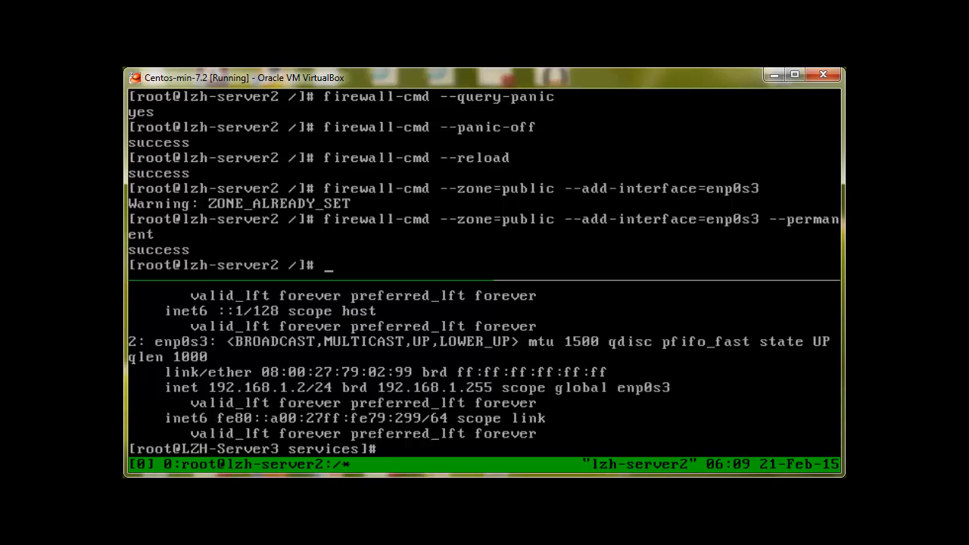
pyautogui.moveTo(539, 246)
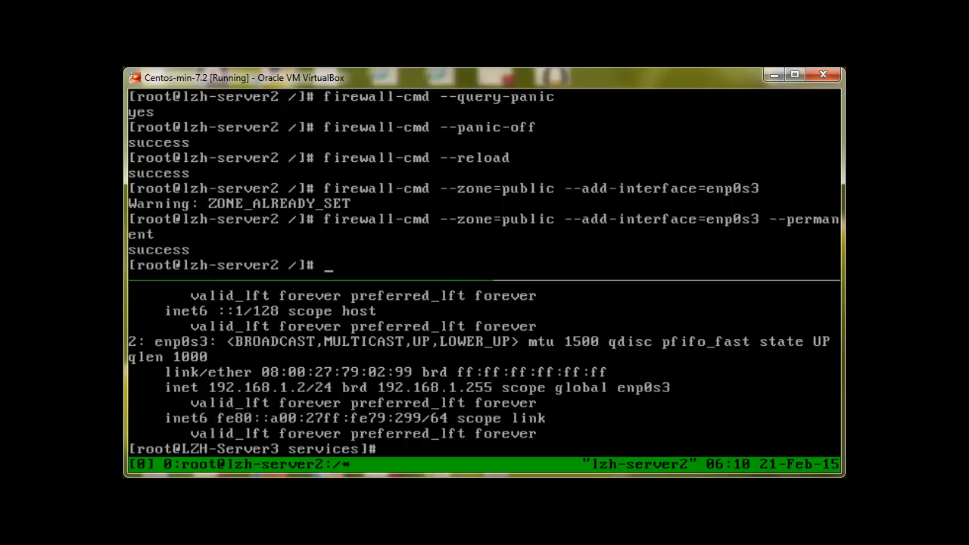
# Change into /etc/sysconfig/network-scripts and list its files.
pyautogui.write('cd /et')
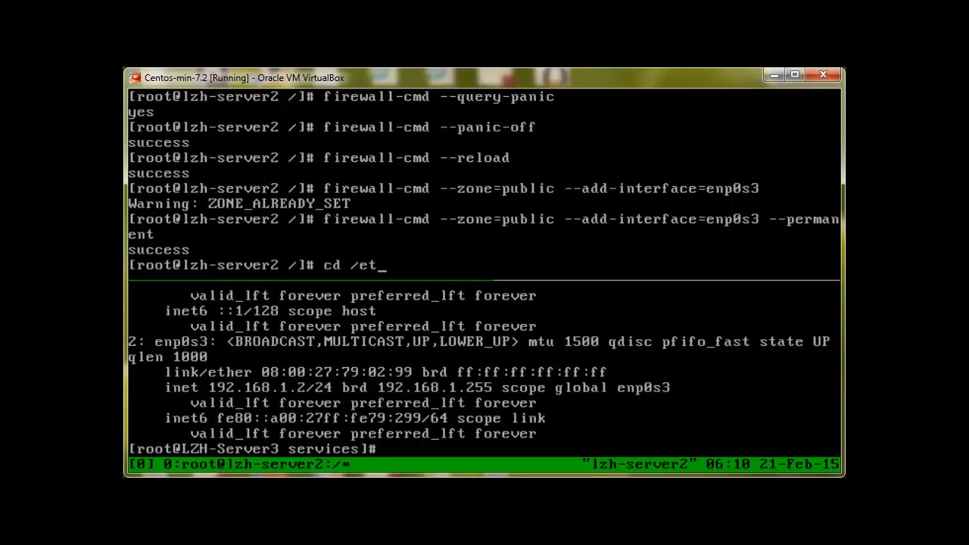
pyautogui.write('c/sysconfig/')
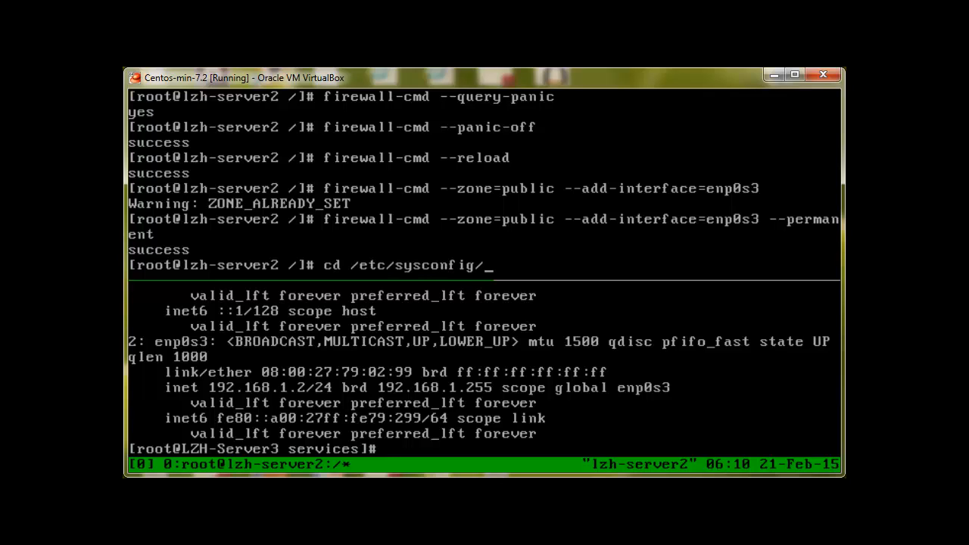
pyautogui.write('network')
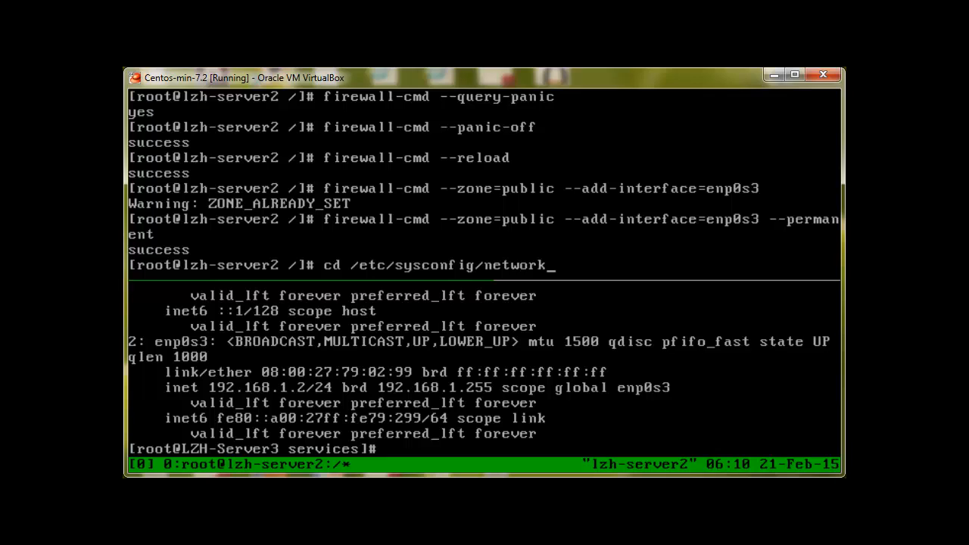
pyautogui.press('Return')
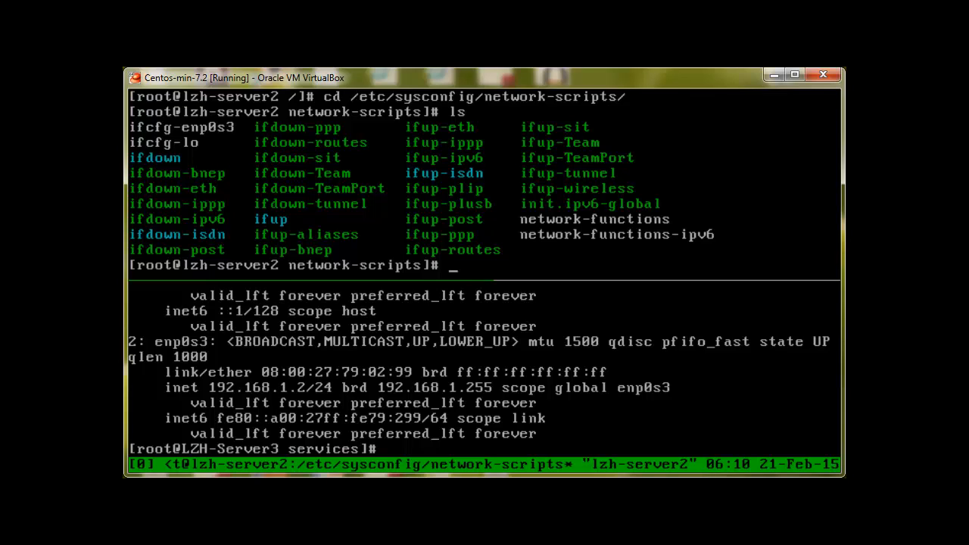
pyautogui.write('less')
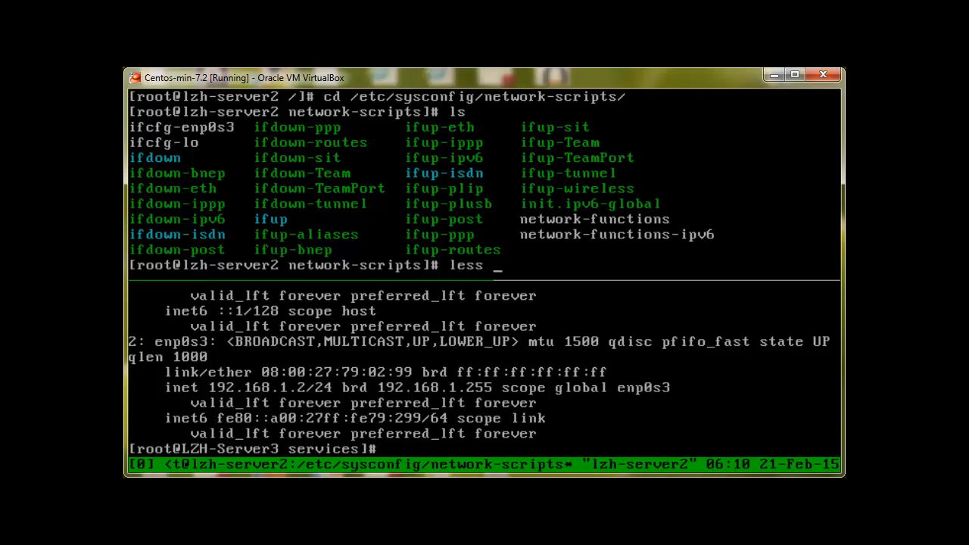
pyautogui.write('ifcfg-')
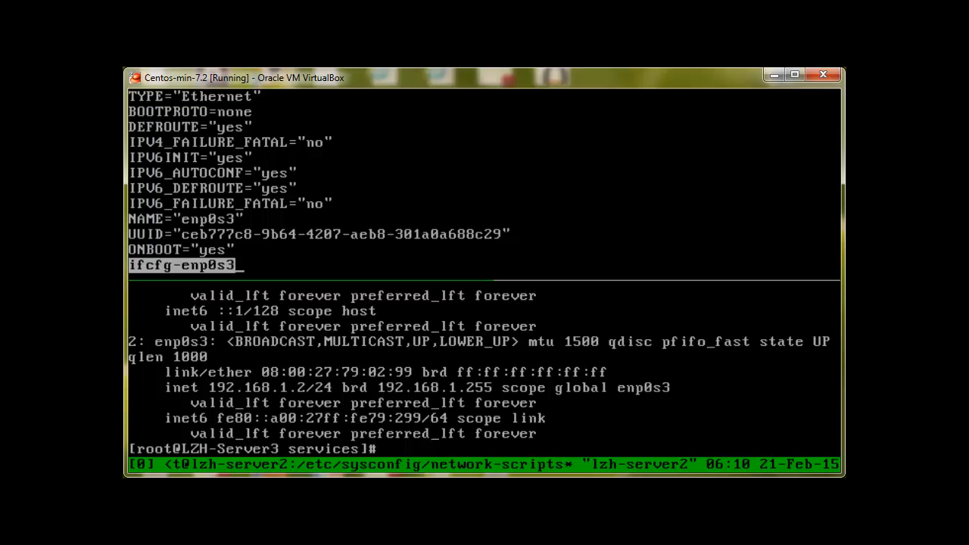
pyautogui.write('IPADDR0=192.168.1.245')
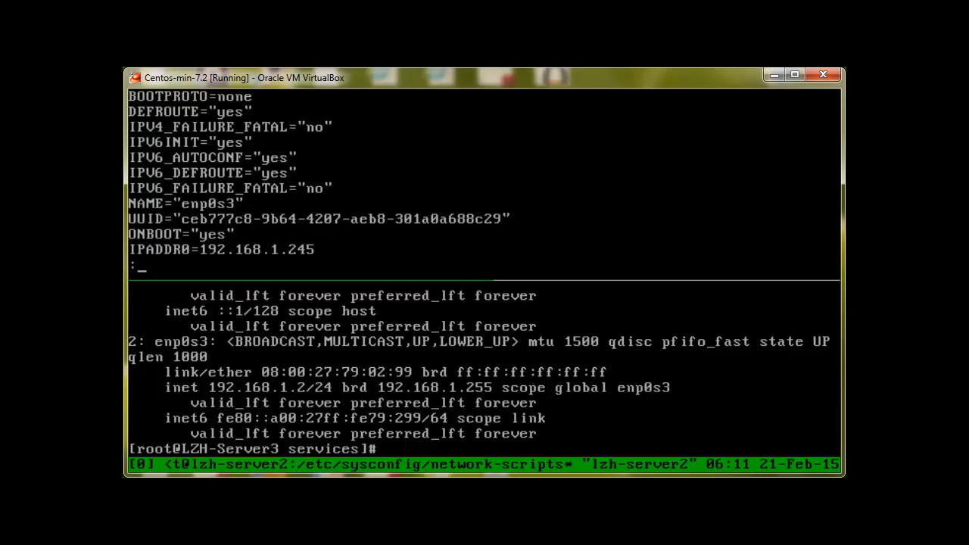
pyautogui.press('q')
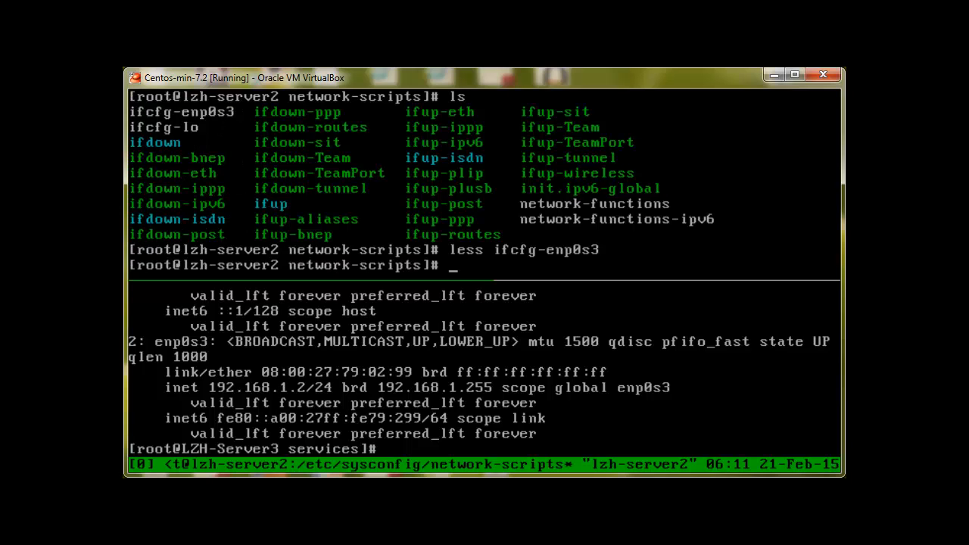
pyautogui.moveTo(633, 260)
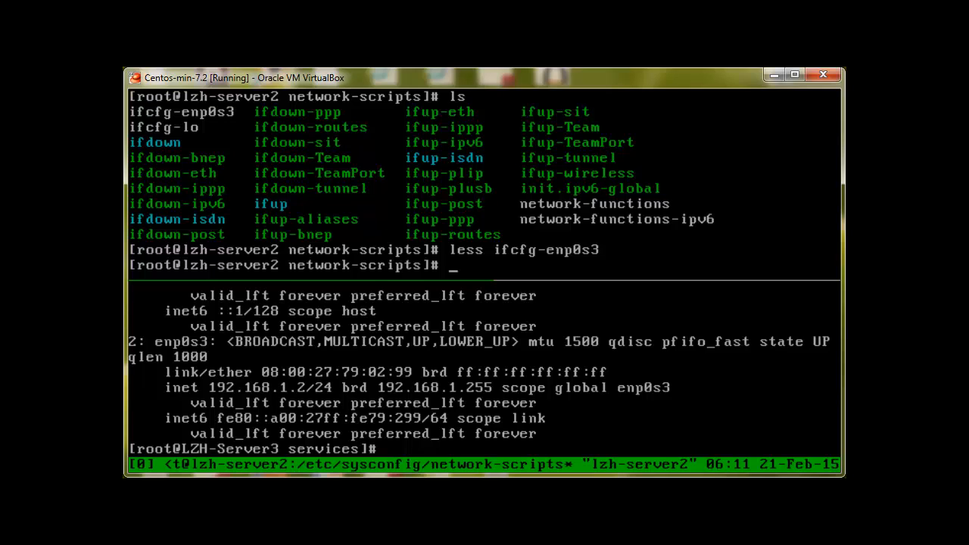
pyautogui.write('less')
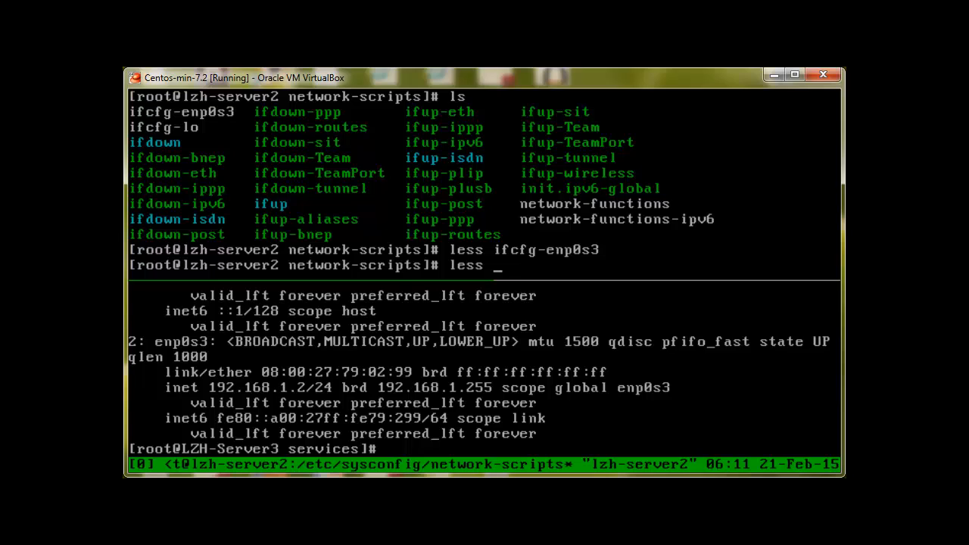
pyautogui.write('/etc/f')
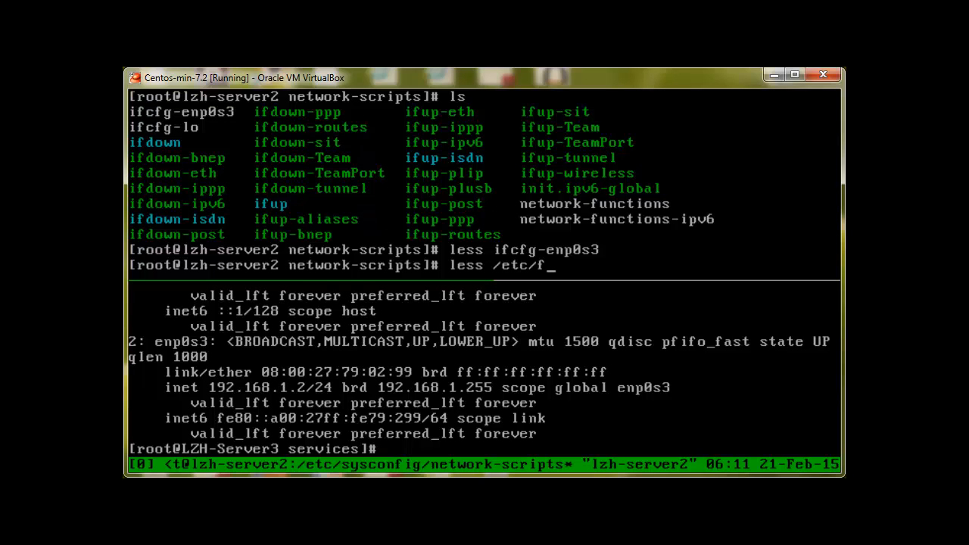
pyautogui.write('irewalld/firewalld.conf')
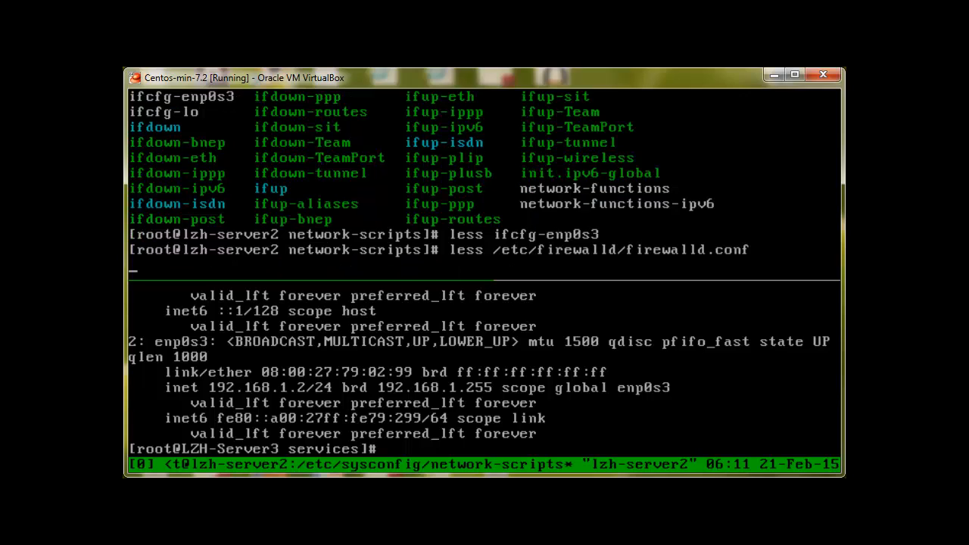
pyautogui.press('Return')
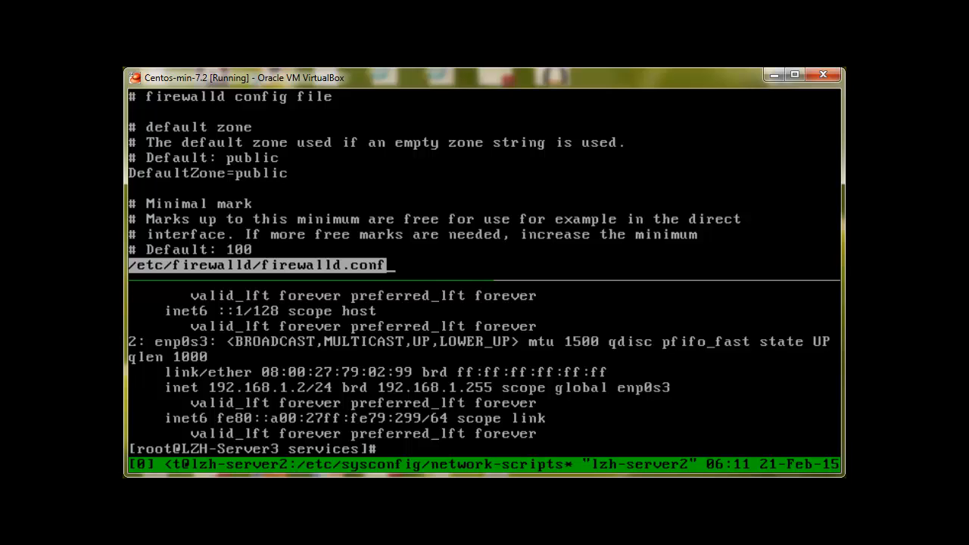
pyautogui.press('q')
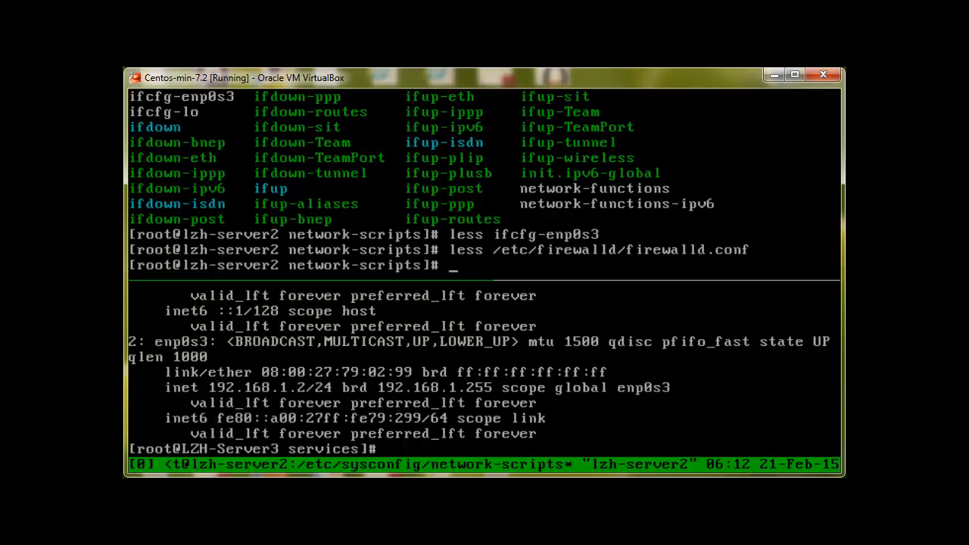
pyautogui.moveTo(668, 330)
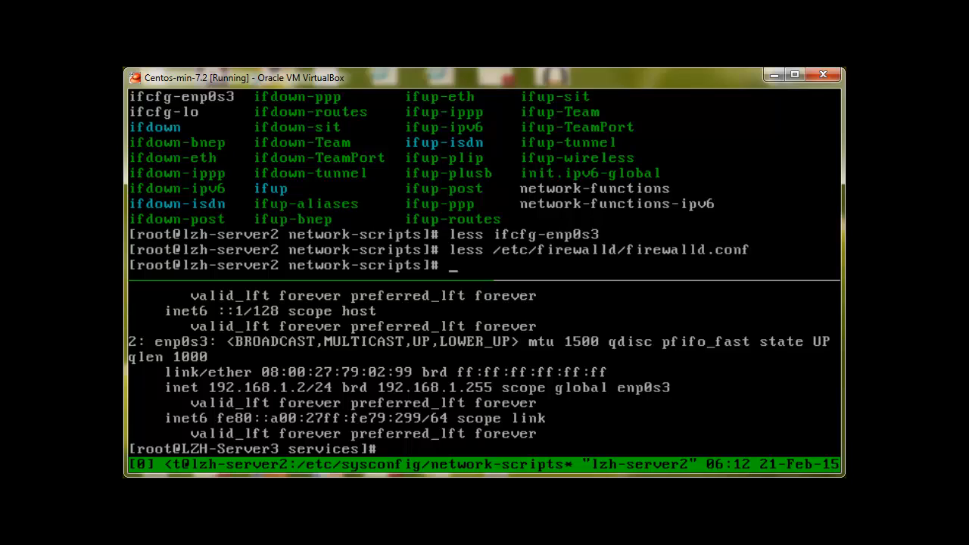
# Set firewalld's default zone to public, which returns ZONE_ALREADY_SET.
pyautogui.write('firewall-cmd --se')
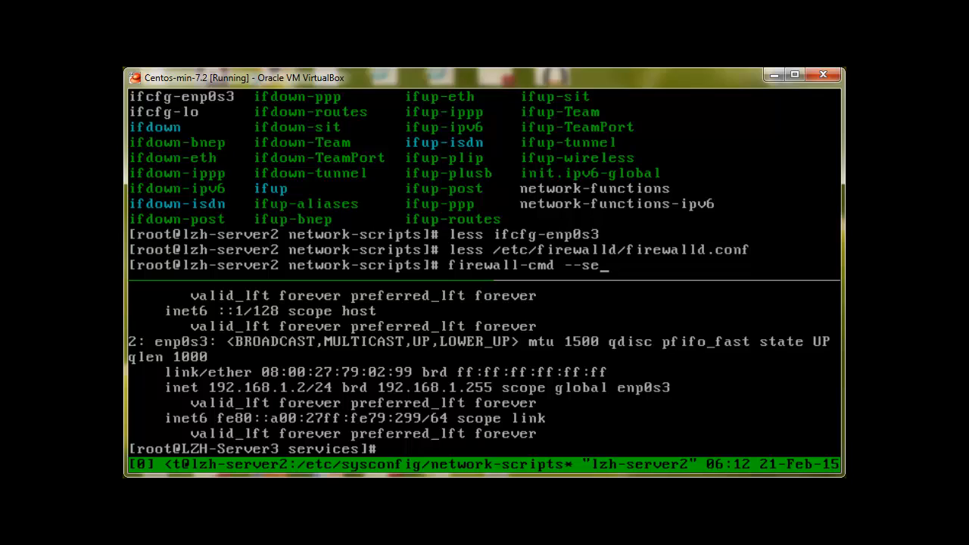
pyautogui.write('t-d')
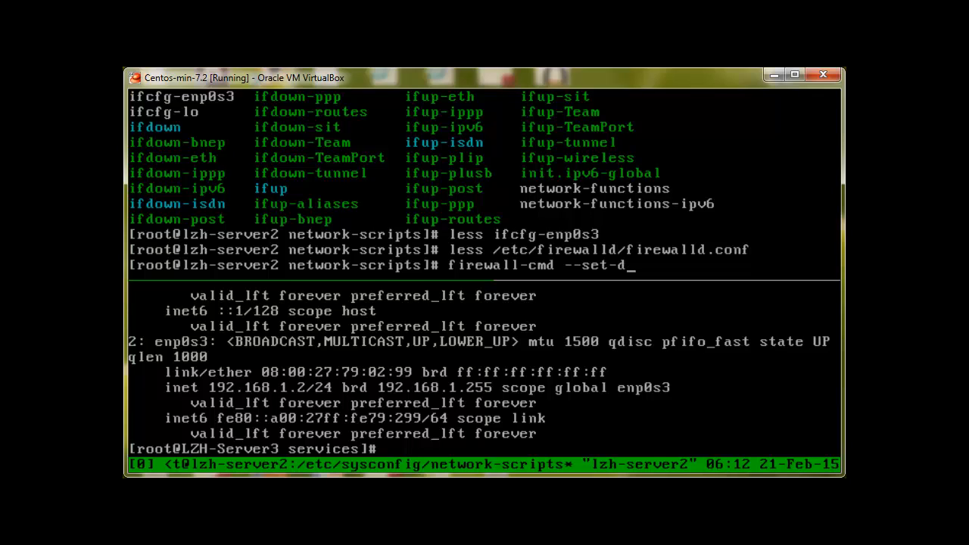
pyautogui.write('efault-z')
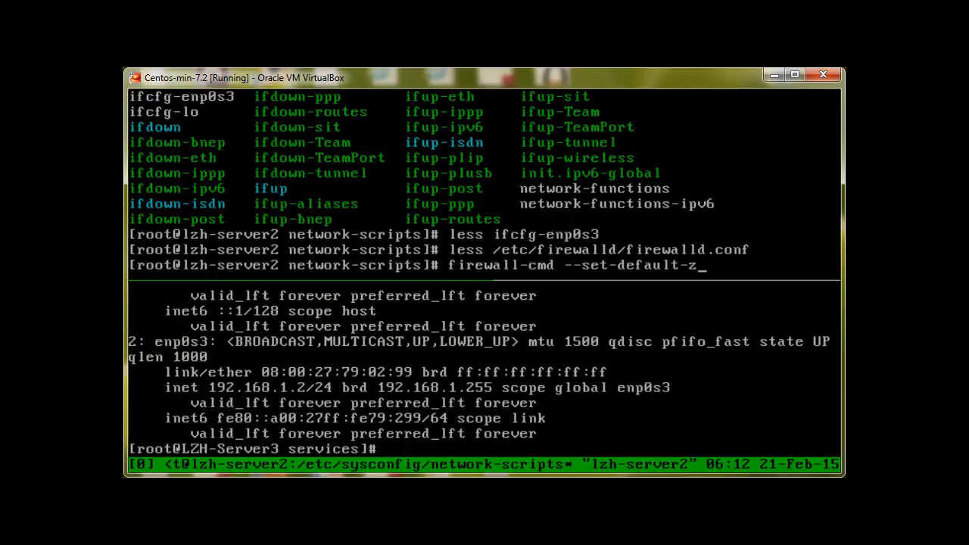
pyautogui.write('one=')
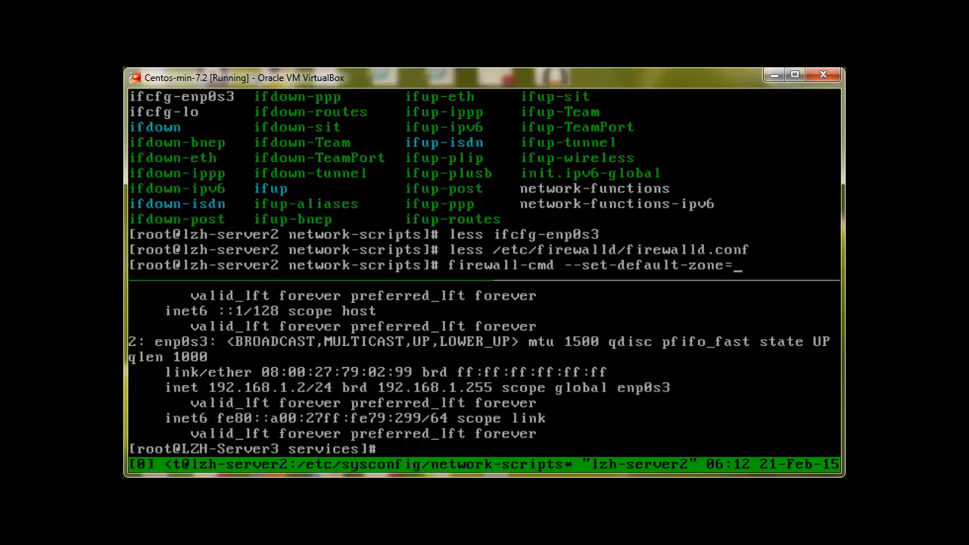
pyautogui.write('public')
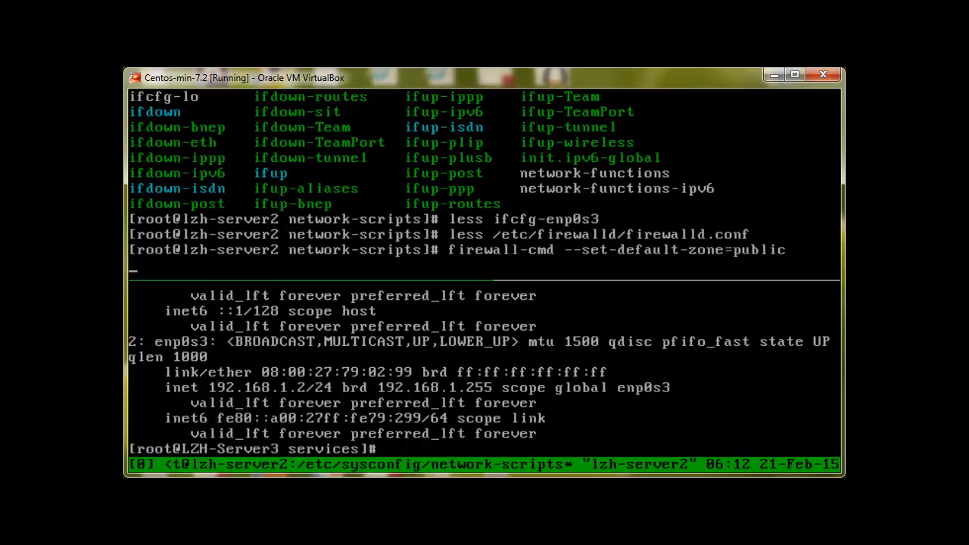
pyautogui.press('Return')
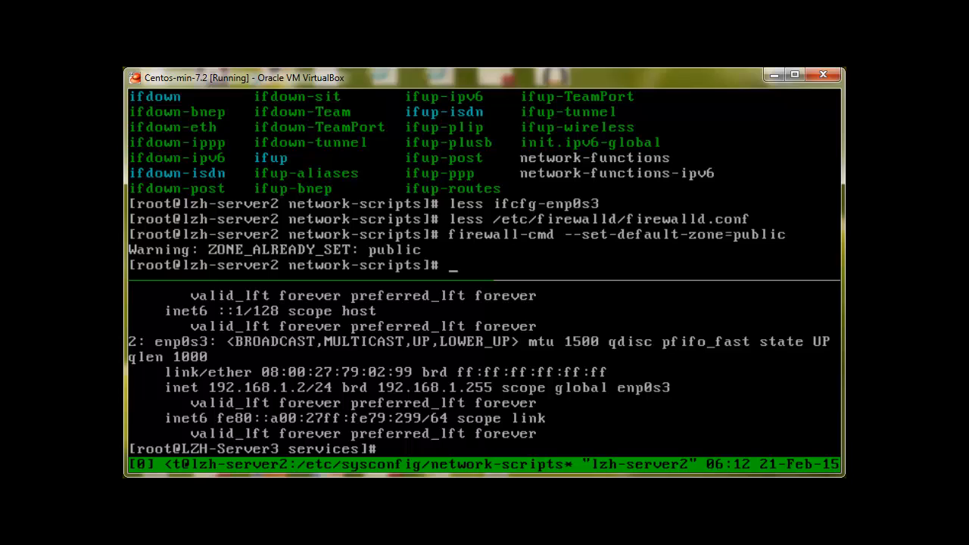
pyautogui.moveTo(592, 271)
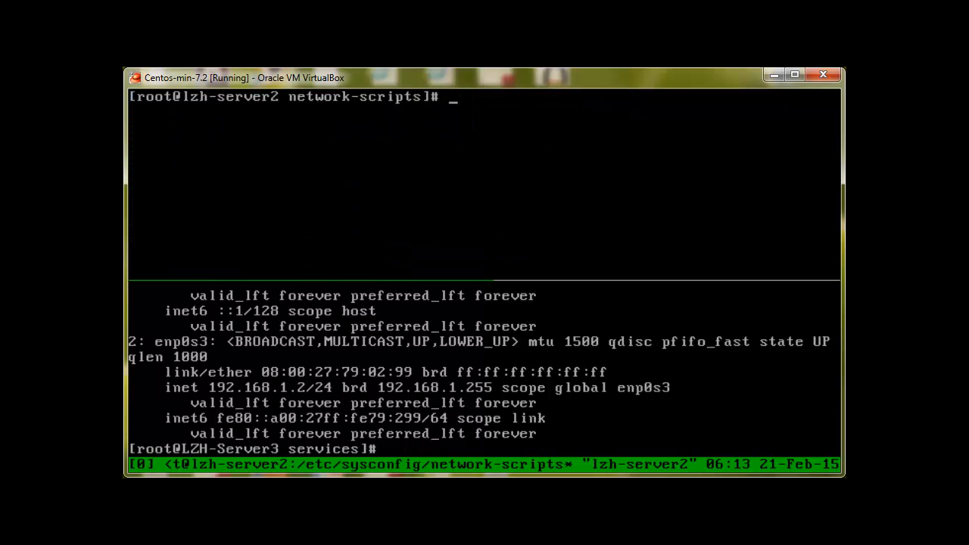
# Clear the terminal and list the public zone's open ports, showing only 80/tcp.
pyautogui.write('cd')
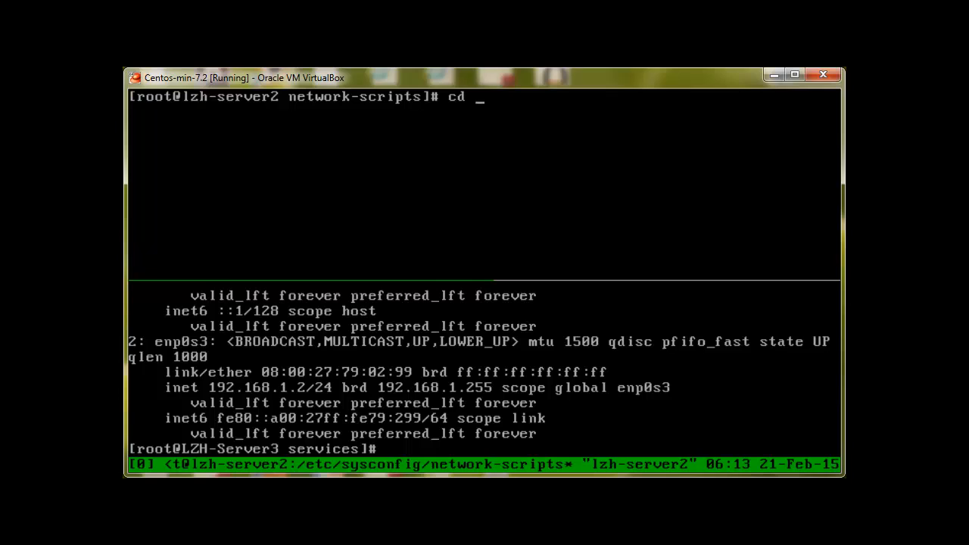
pyautogui.press('Return')
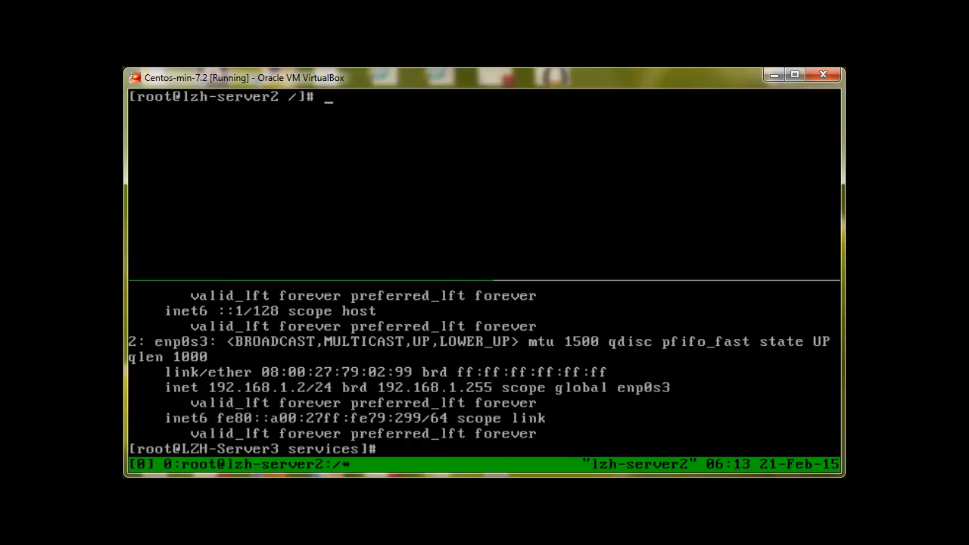
pyautogui.write('firewall-')
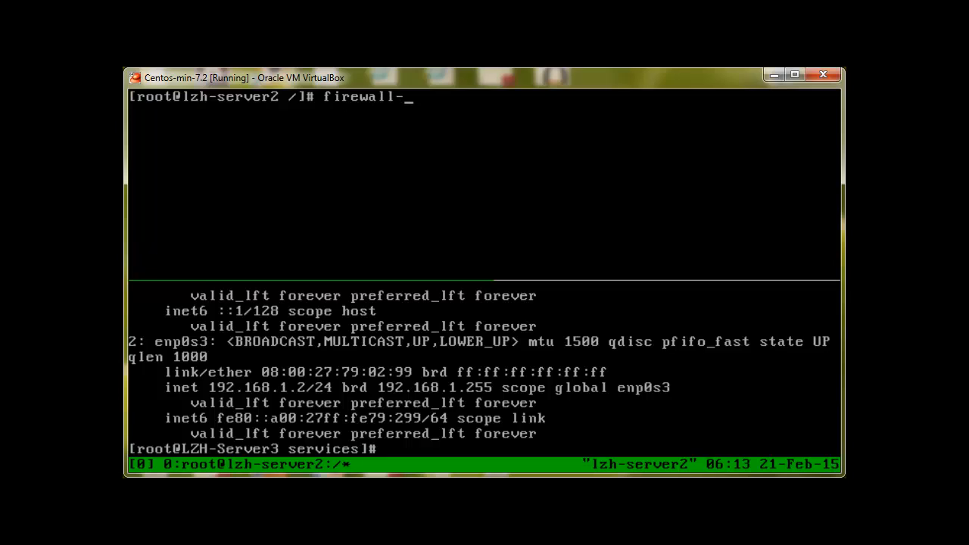
pyautogui.write('cm')
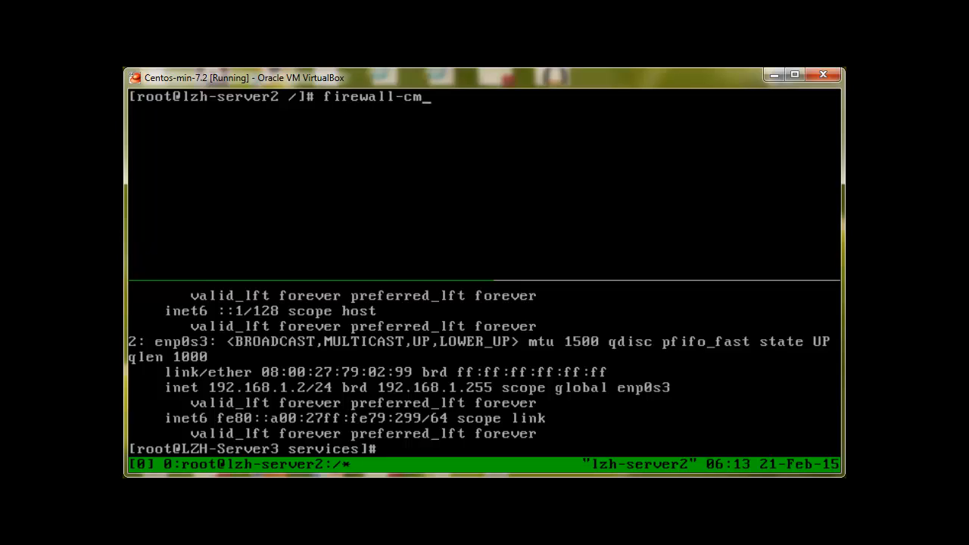
pyautogui.write('d -')
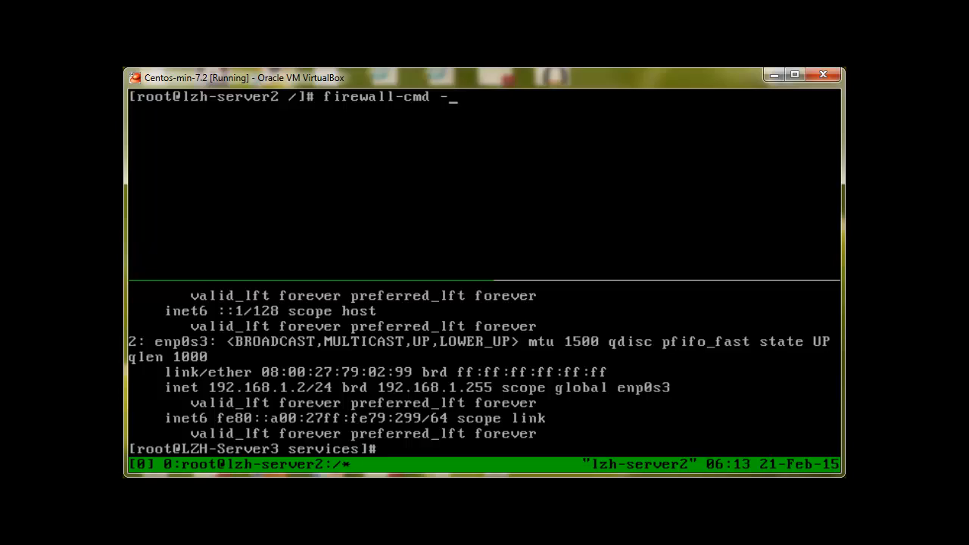
pyautogui.write('zone=')
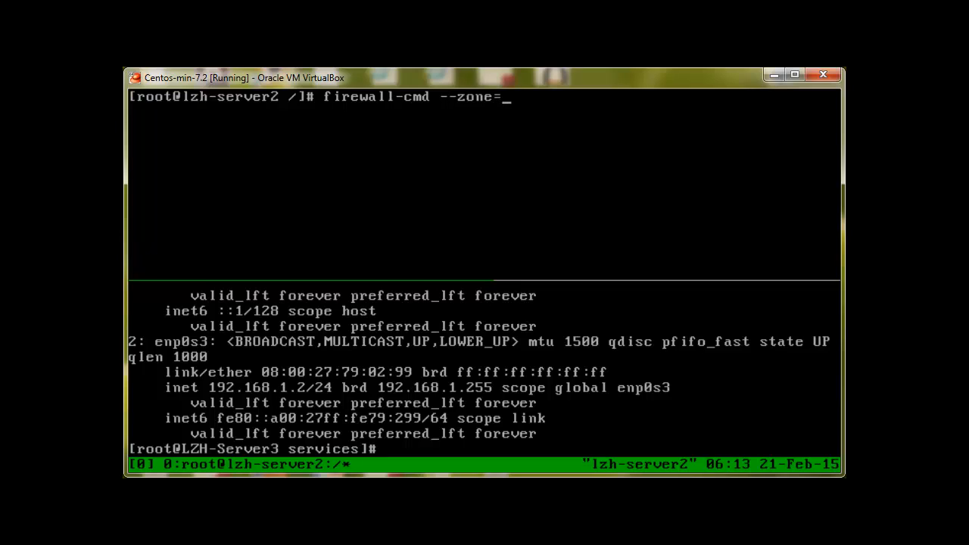
pyautogui.write('public')
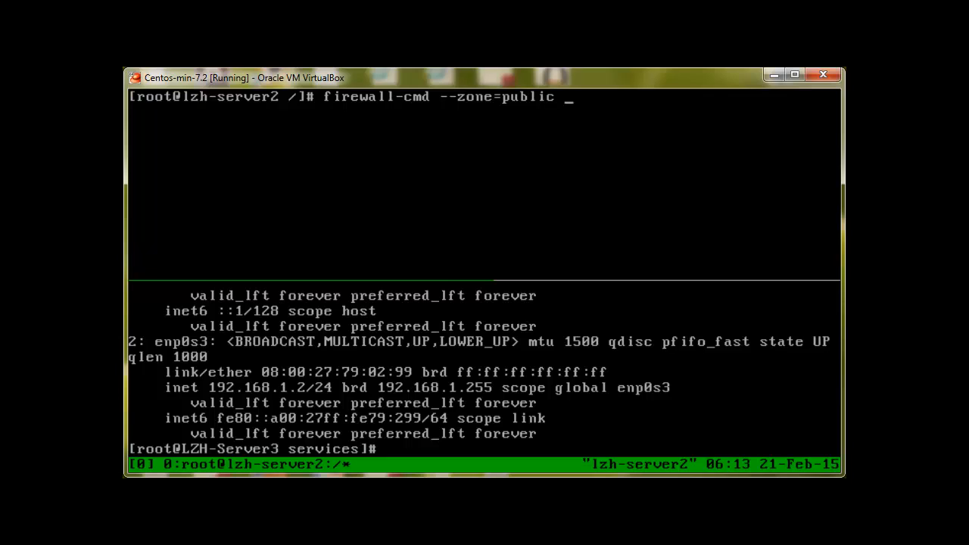
pyautogui.write('--ls')
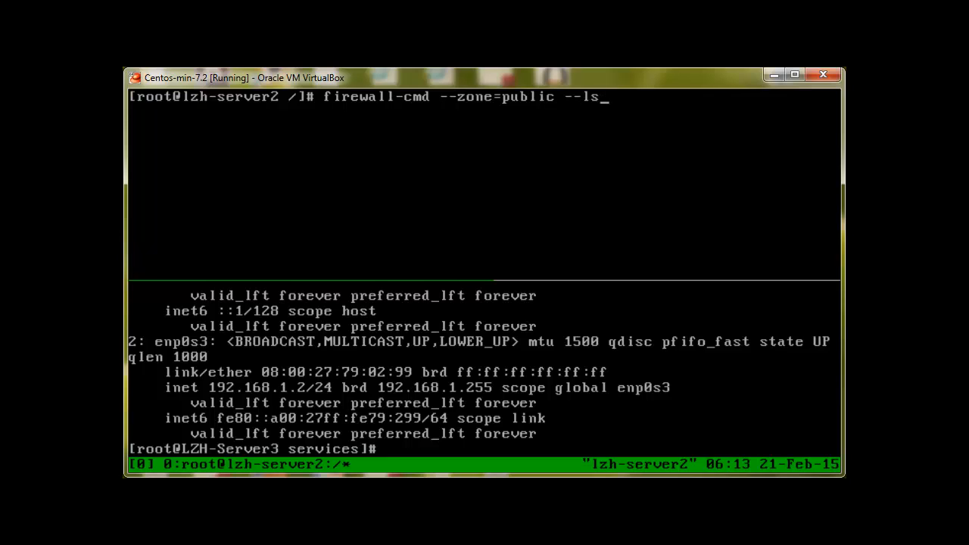
pyautogui.write('ist')
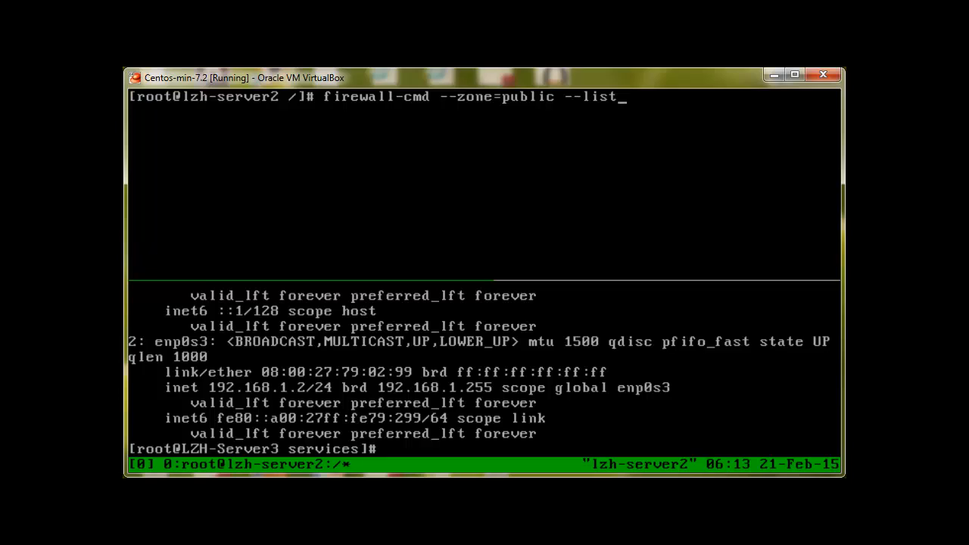
pyautogui.write('-ports')
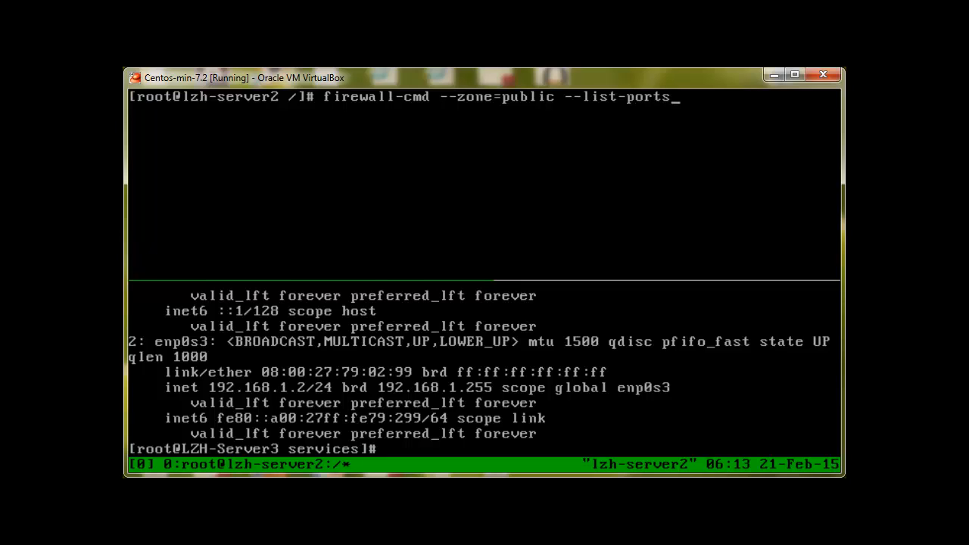
pyautogui.press('Return')
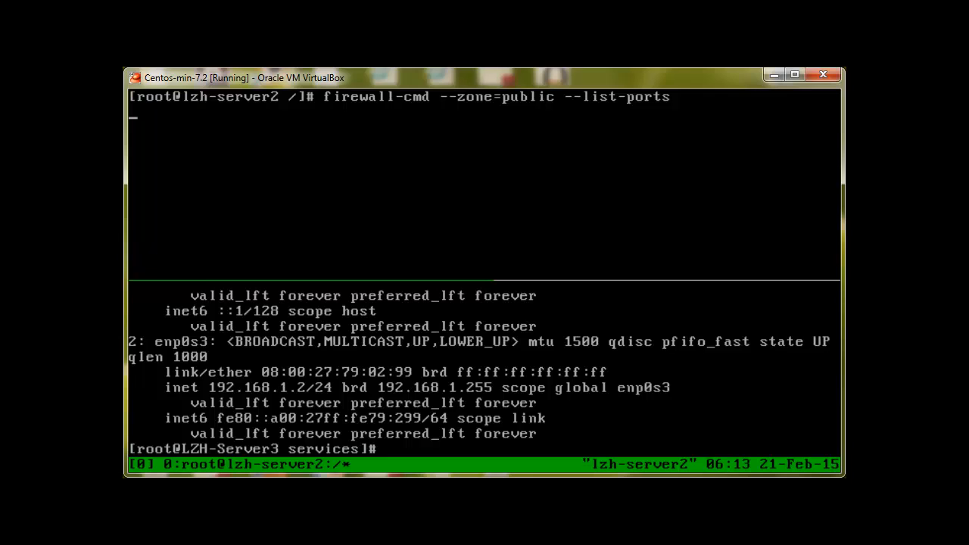
pyautogui.press('Return')
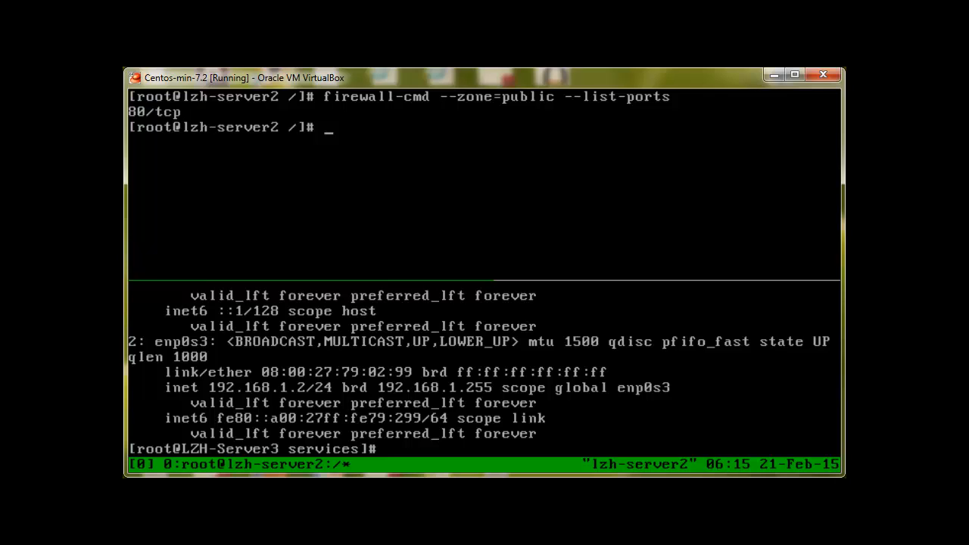
# Add port 5060/udp to the firewalld public zone.
pyautogui.write('firewall')
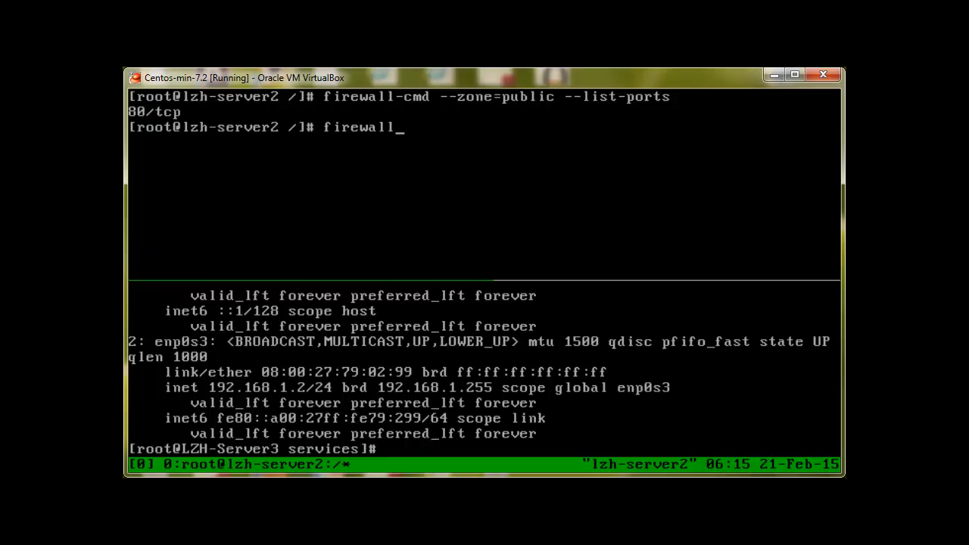
pyautogui.write('-cmd')
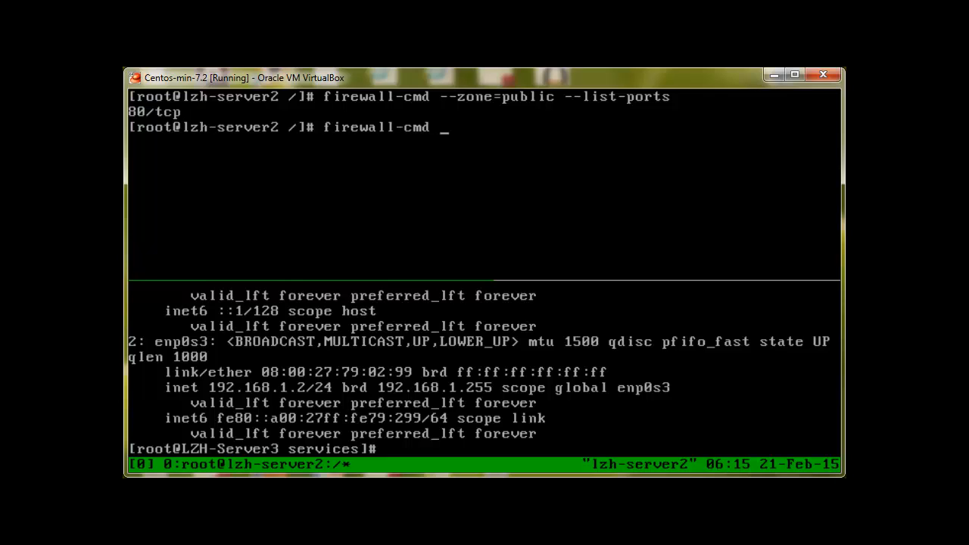
pyautogui.write('--zone=')
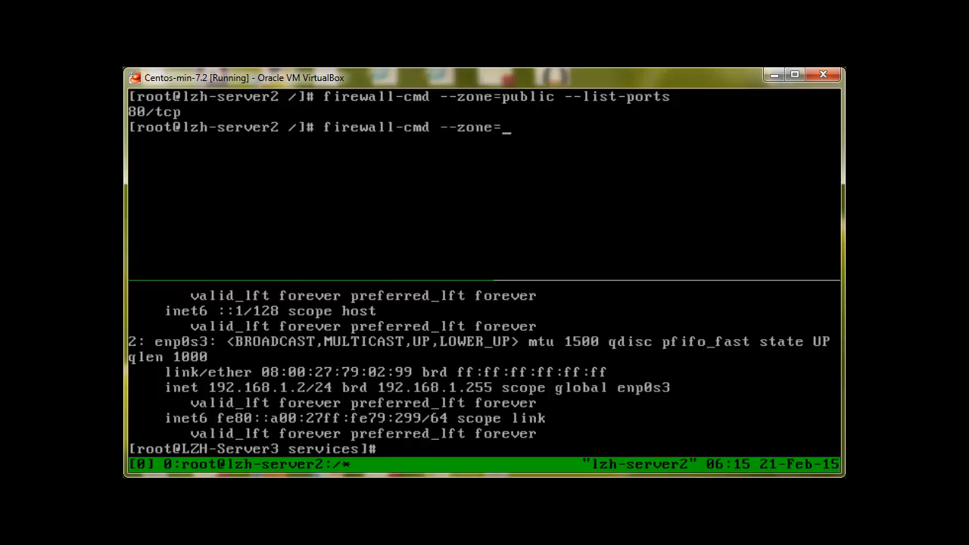
pyautogui.write('publi')
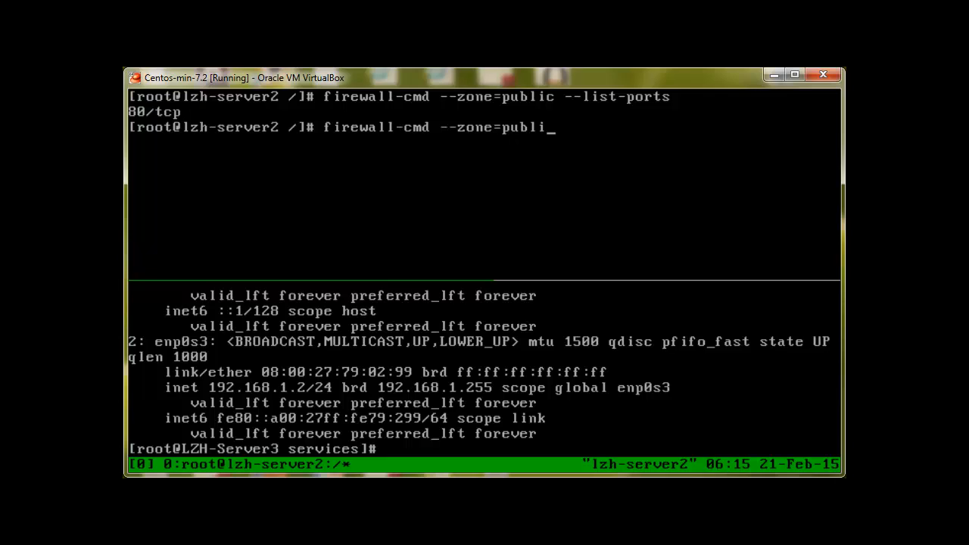
pyautogui.write('c --add')
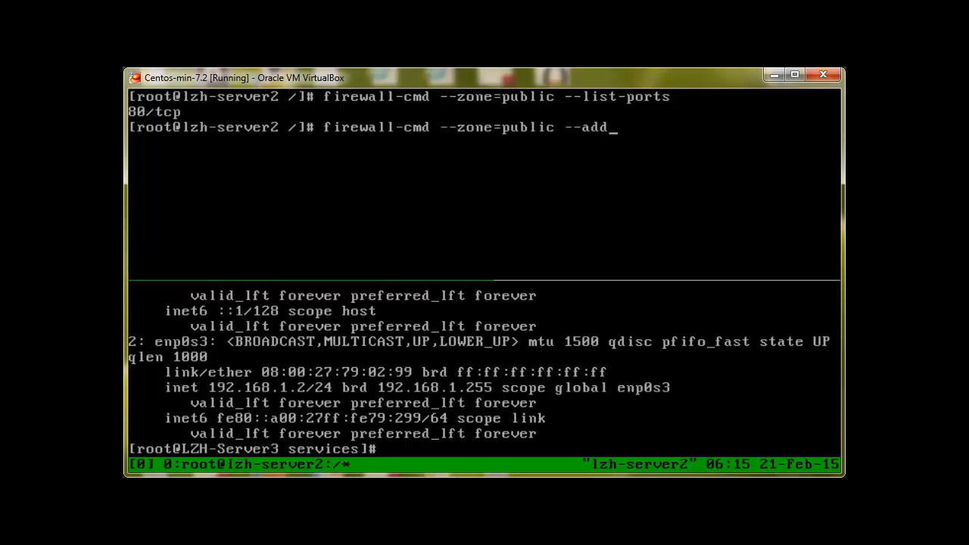
pyautogui.write('-')
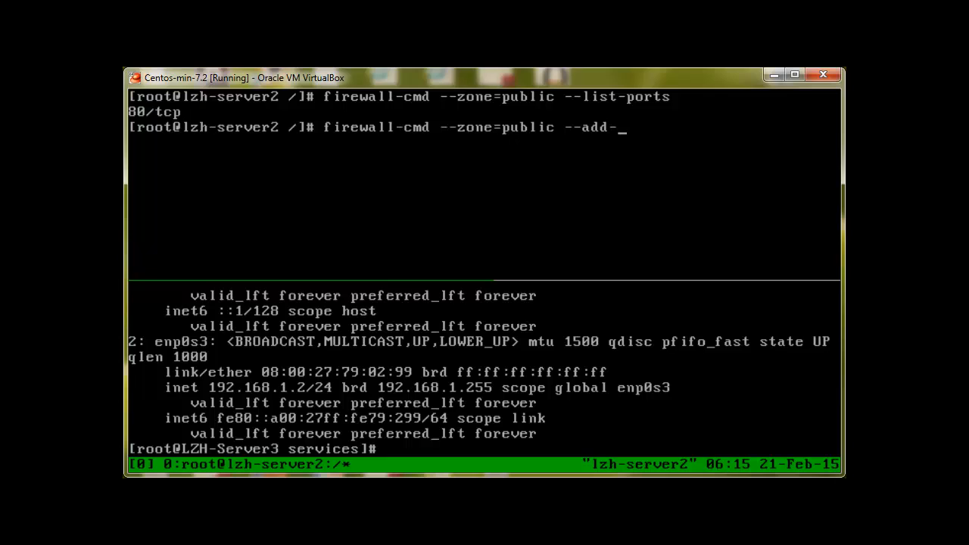
pyautogui.write('port=')
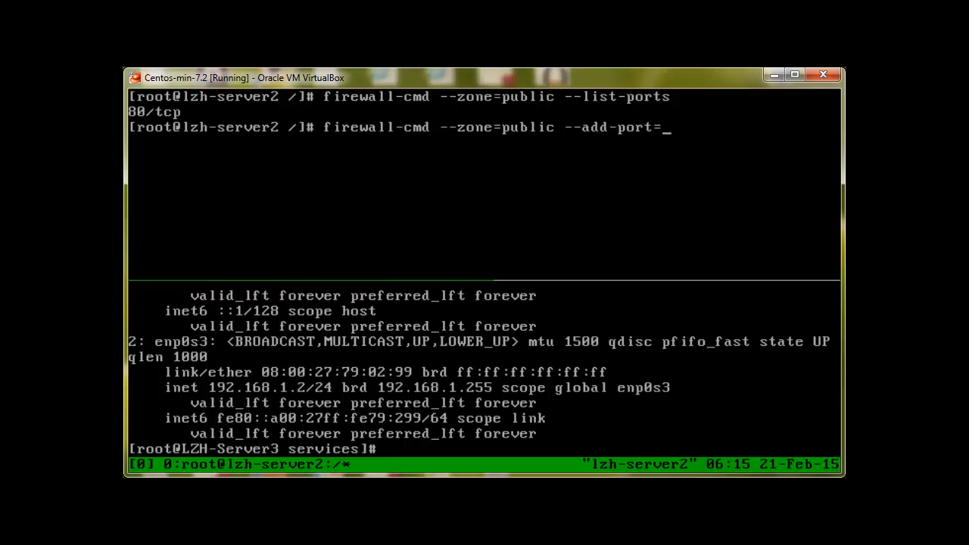
pyautogui.write('5060')
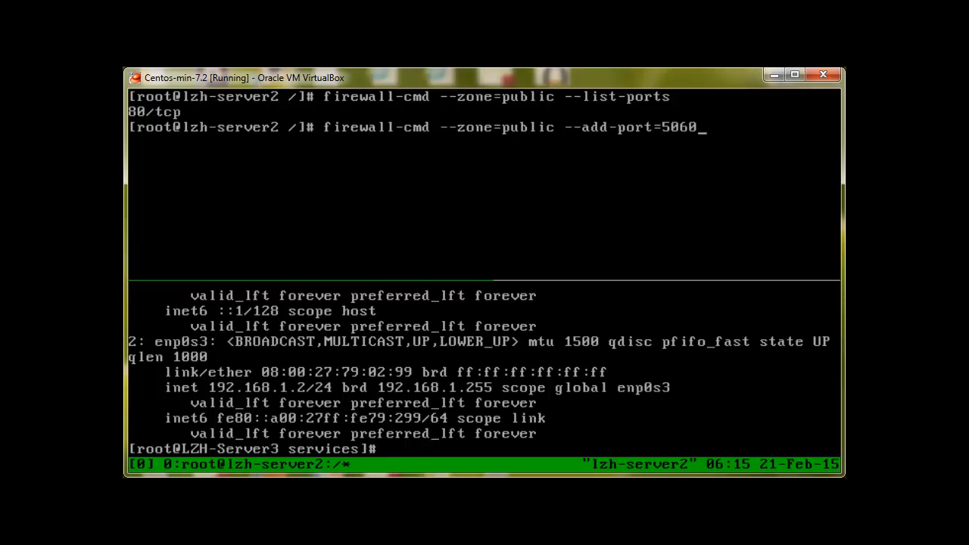
pyautogui.write('/udp')
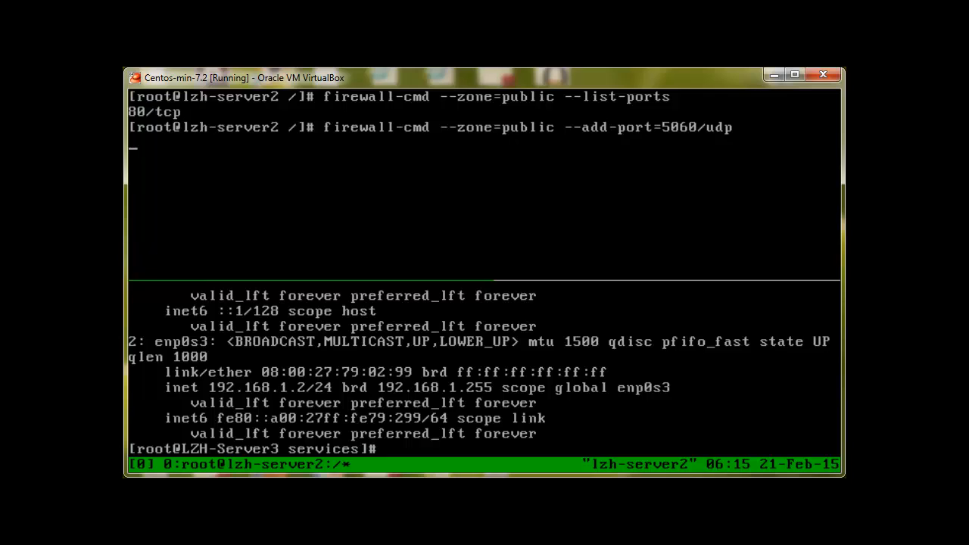
pyautogui.press('Return')
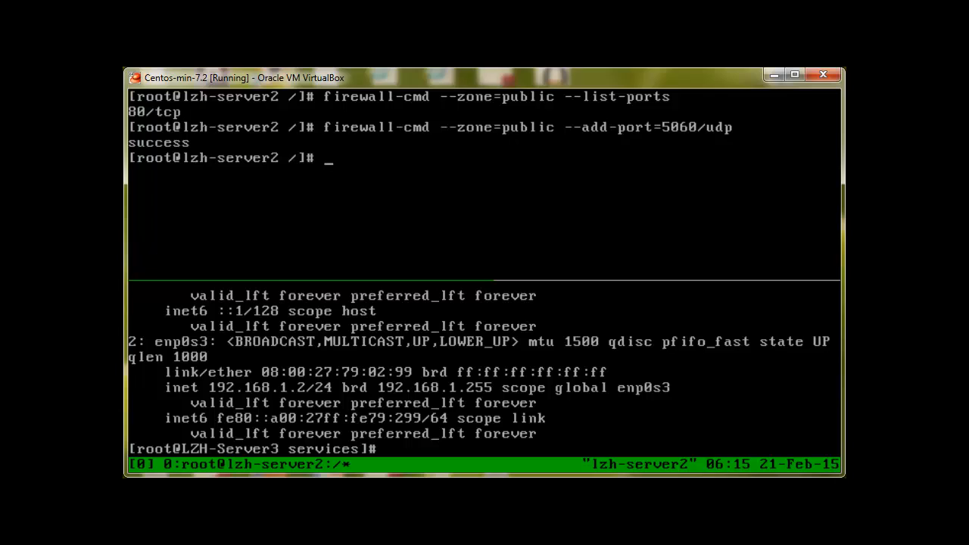
# List the public zone's ports, now showing 80/tcp and 5060/udp.
pyautogui.write('firewall-cmd --zone=public --list-ports')
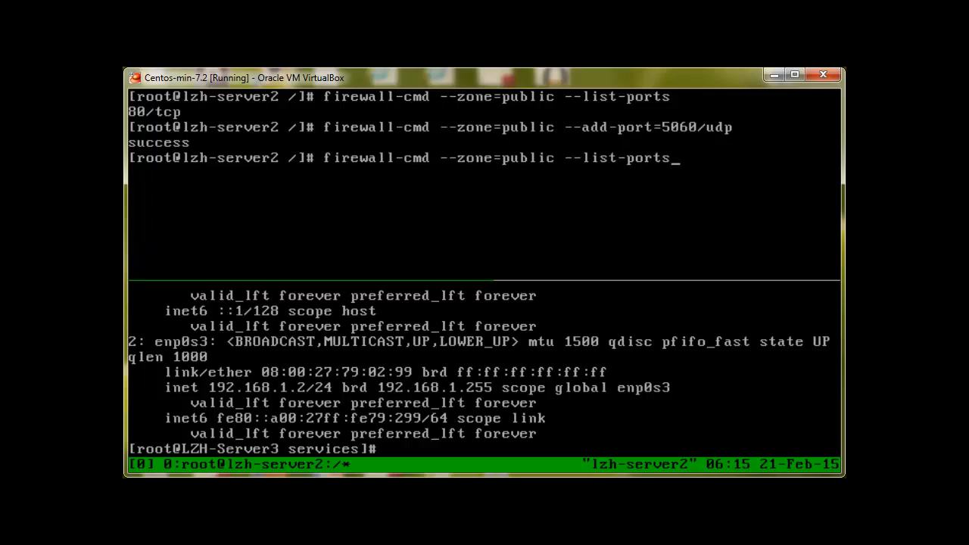
pyautogui.press('Return')
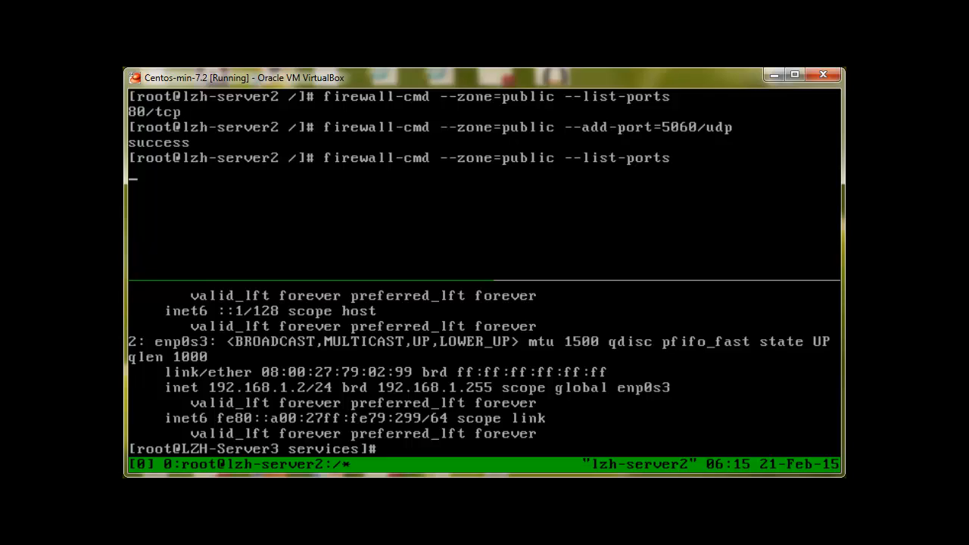
pyautogui.press('Return')
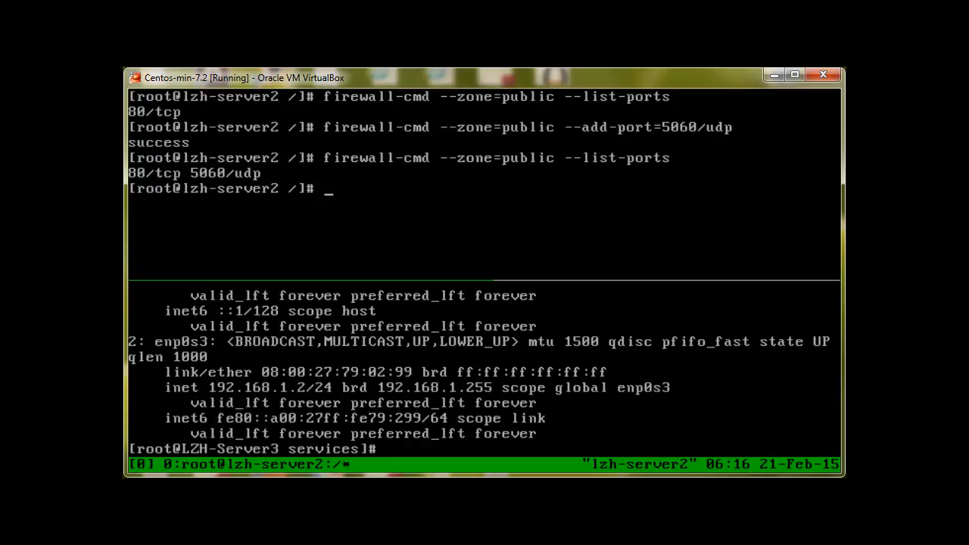
# Add the 5060-5061/udp range to the public zone and confirm it in the port list.
pyautogui.write('firewall-cmd --zone=public --add-port=5060/udp')
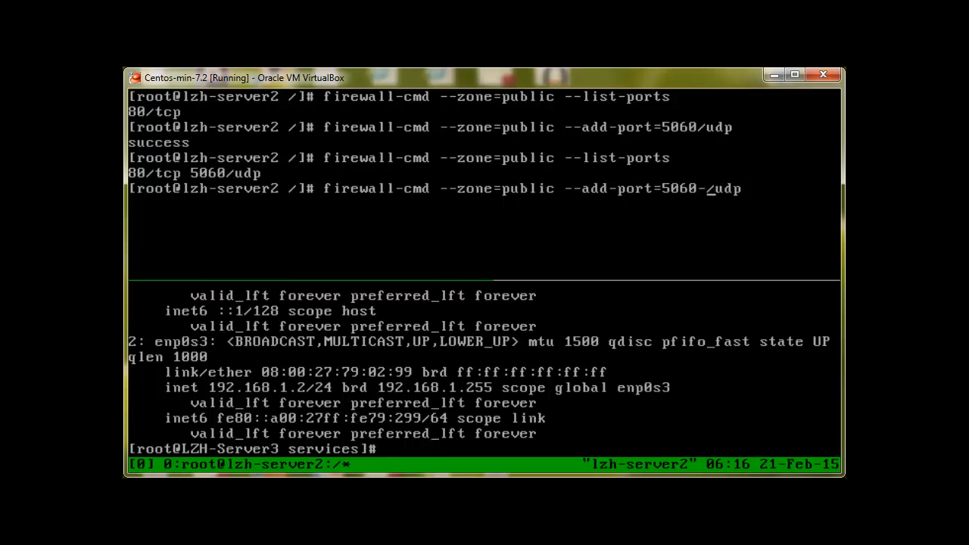
pyautogui.write('5061')
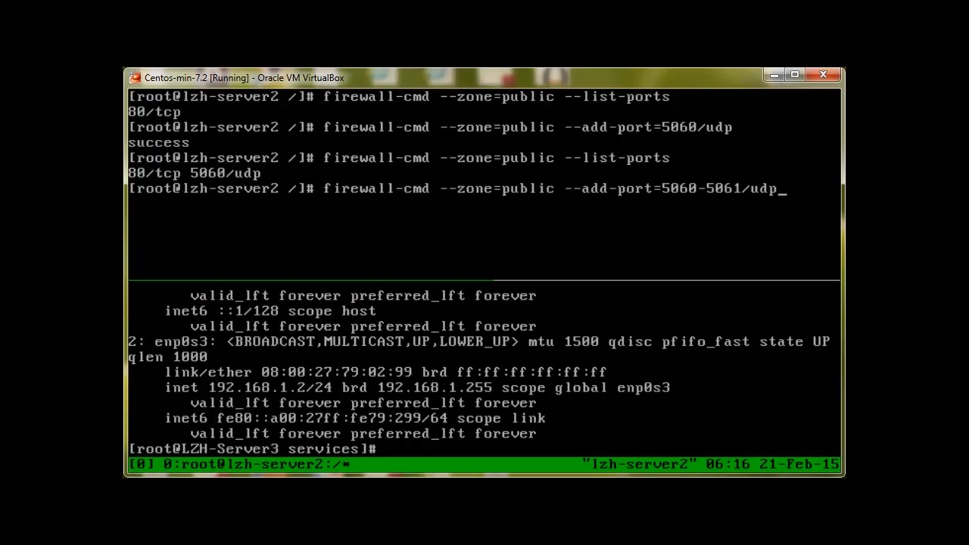
pyautogui.press('Return')
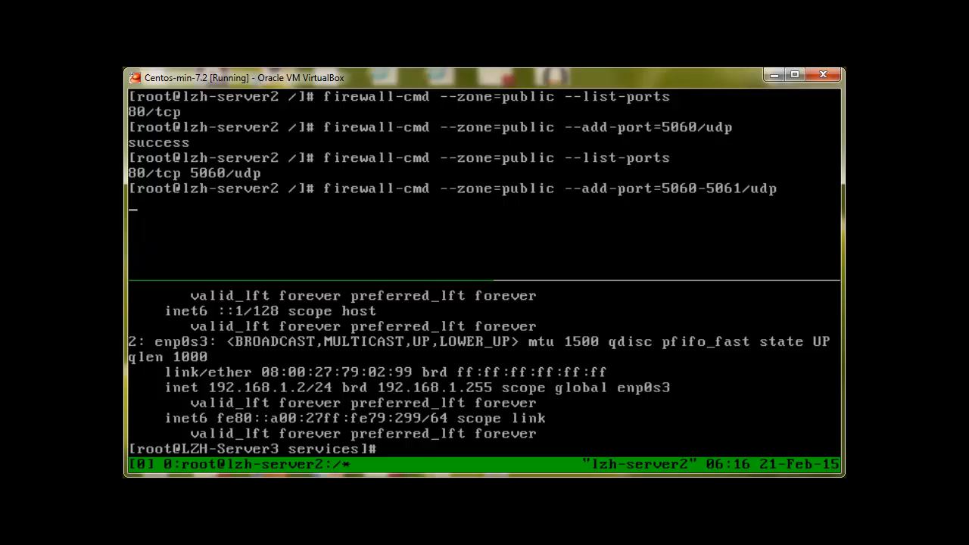
pyautogui.write('firewall-cmd --zone=public --list-ports')
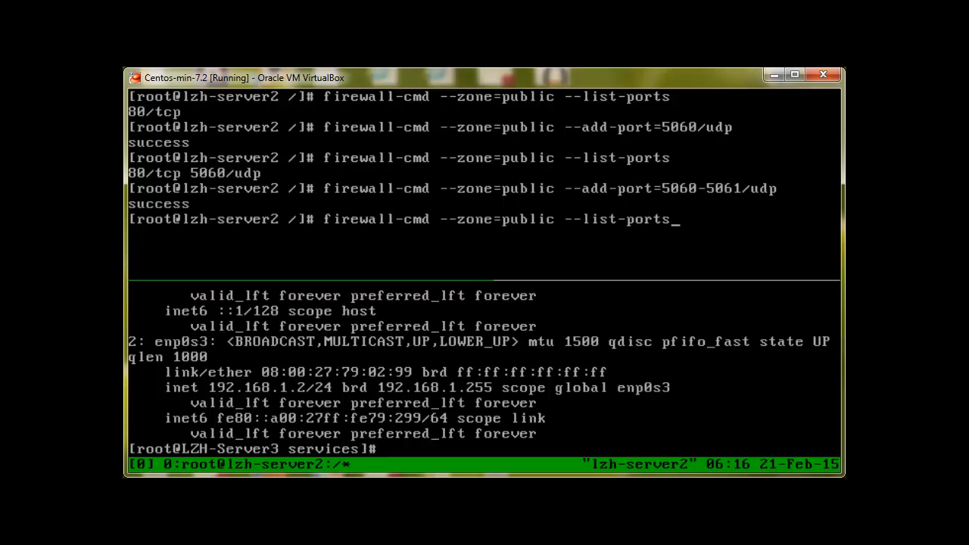
pyautogui.press('Return')
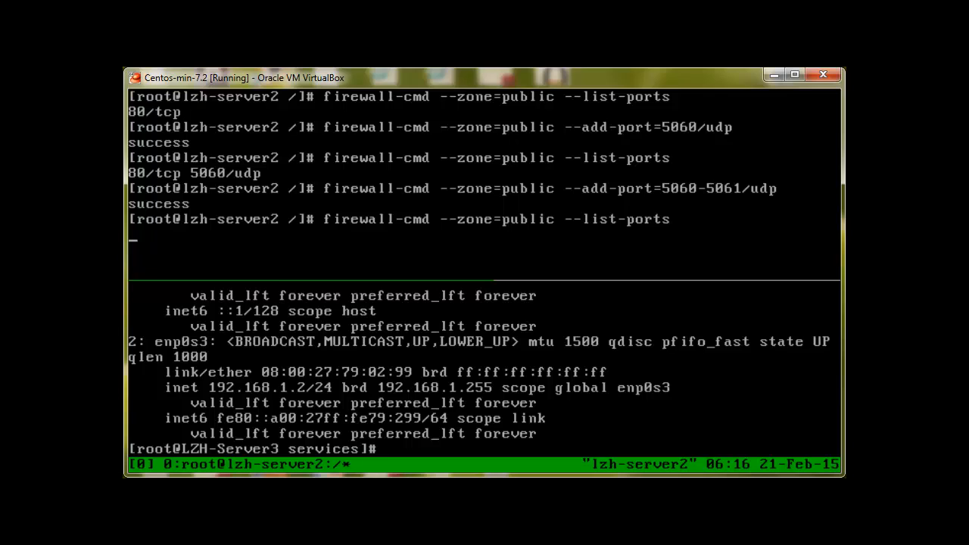
pyautogui.press('Return')
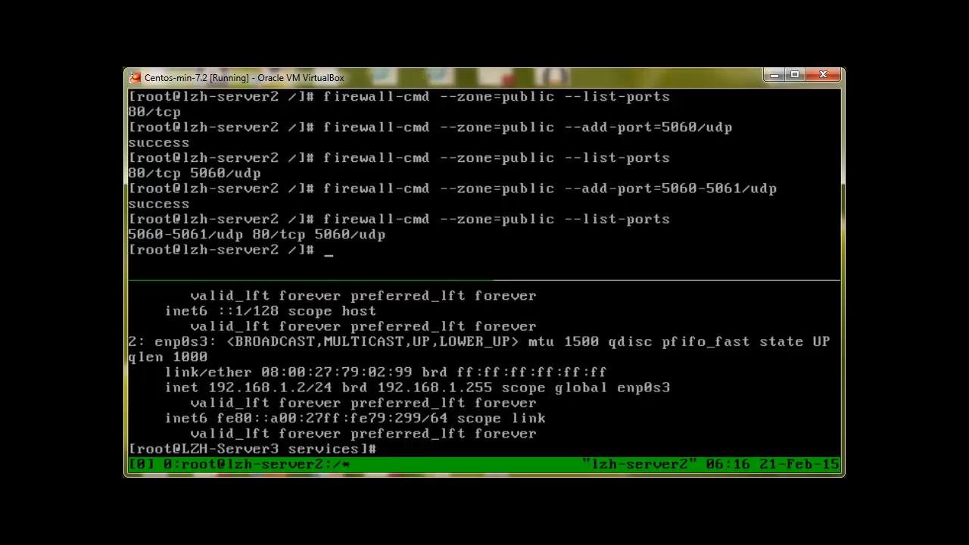